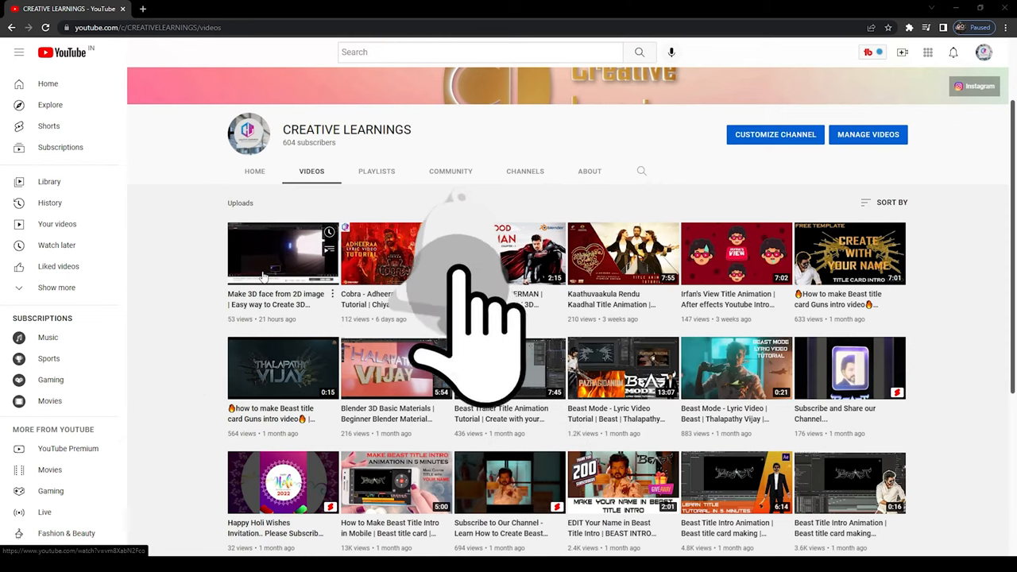
Trace the Pen-tool mask around the man, continuing the outline down around his shoes
left_click(283, 254)
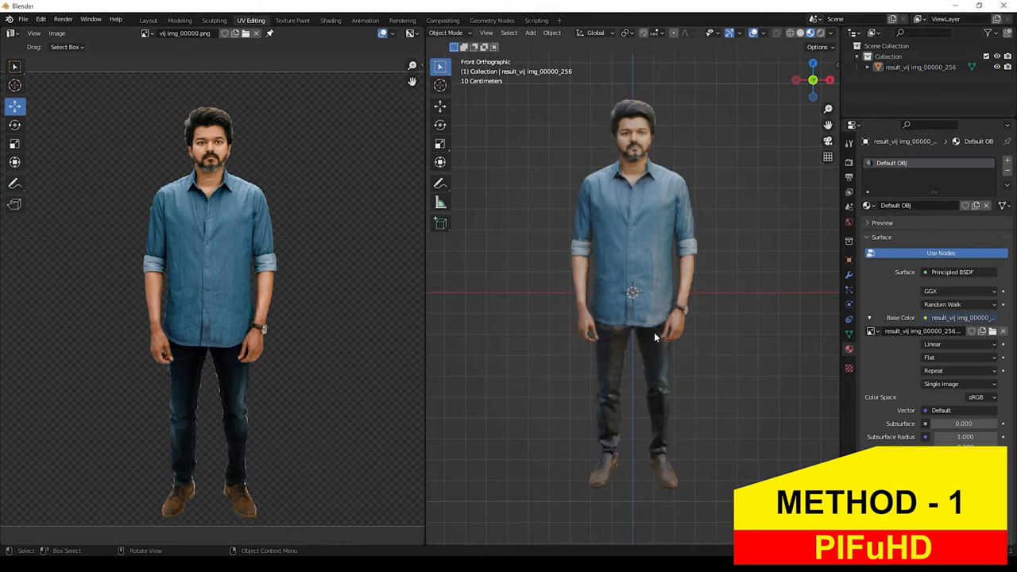
mouse_move(622, 200)
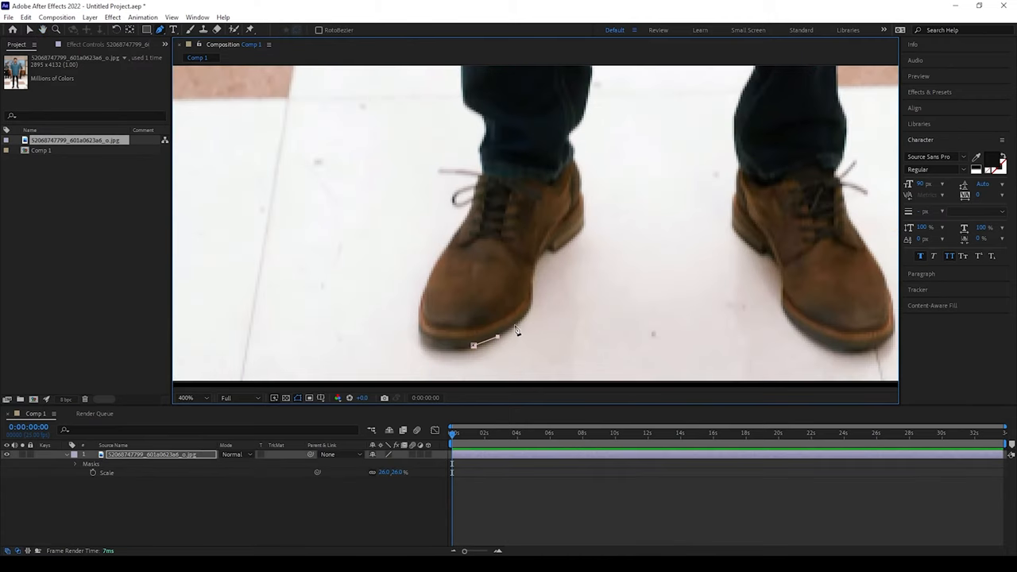
left_click(532, 305)
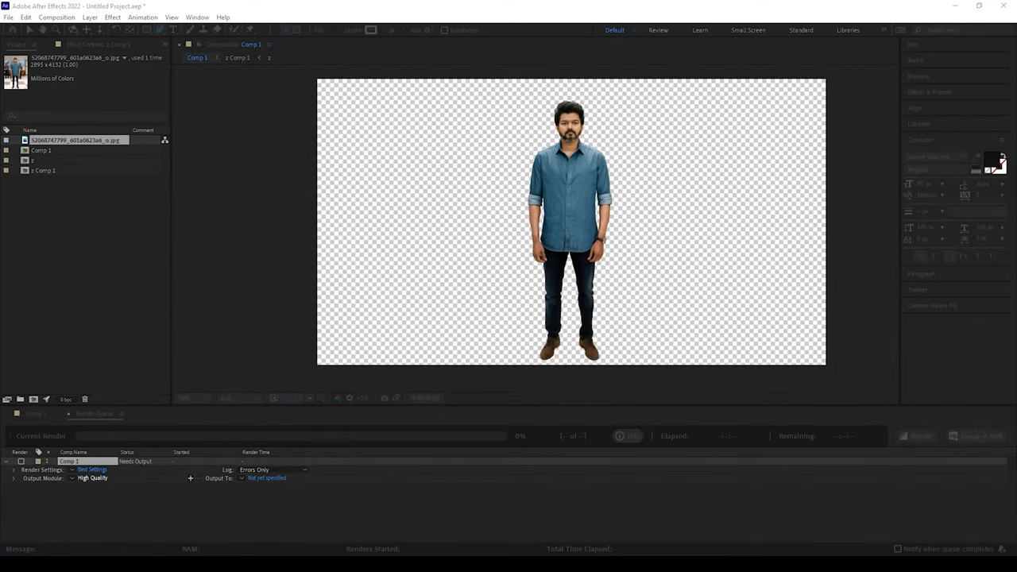
Set the Output Module to a PNG Sequence with RGB + Alpha channels
left_click(92, 477)
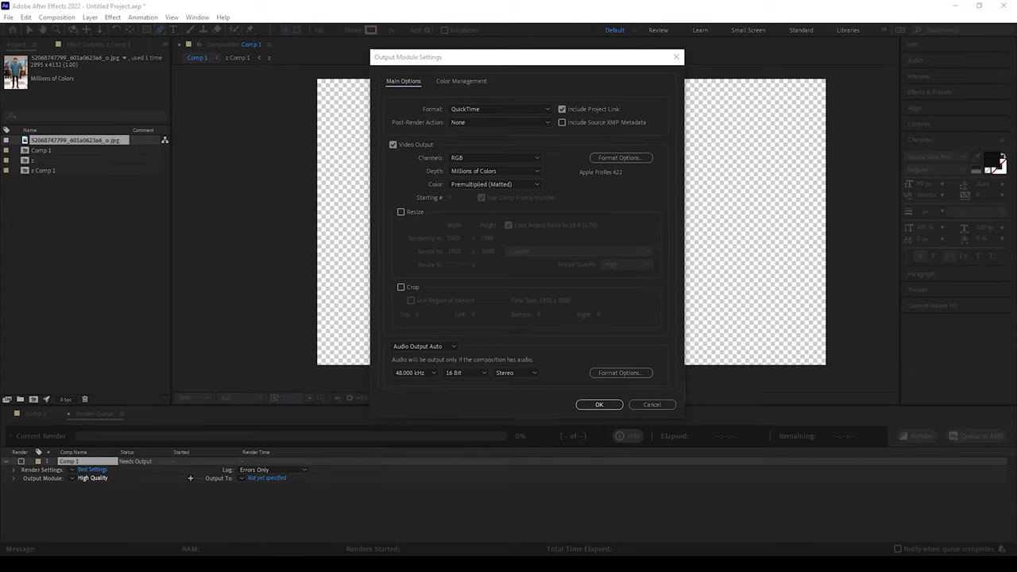
left_click(499, 108)
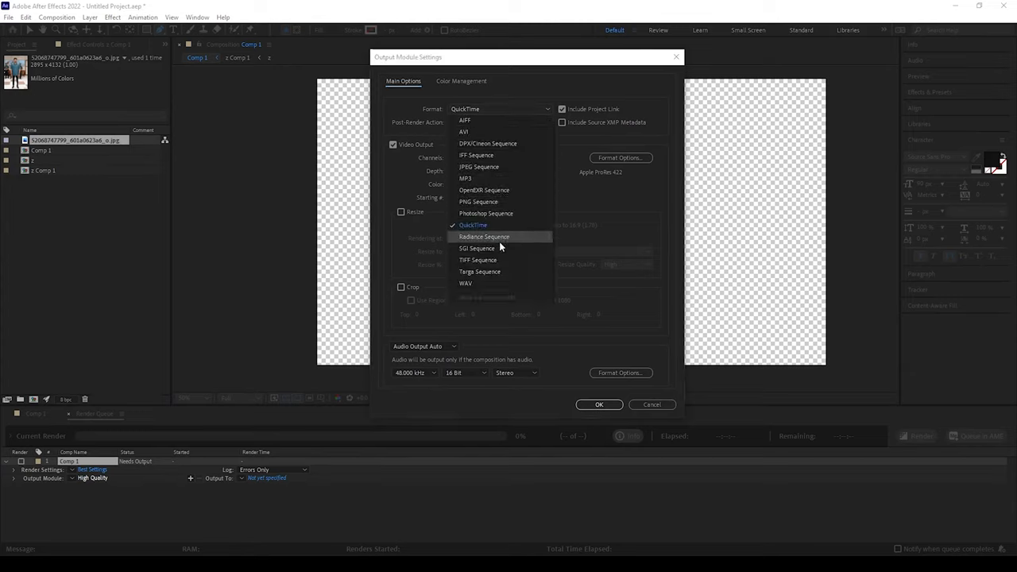
left_click(478, 201)
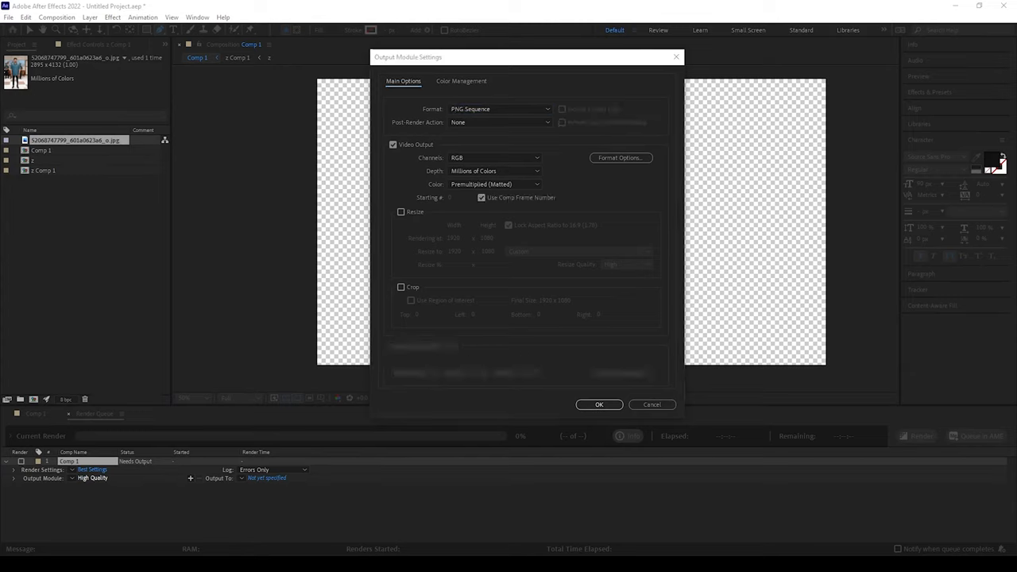
left_click(493, 157)
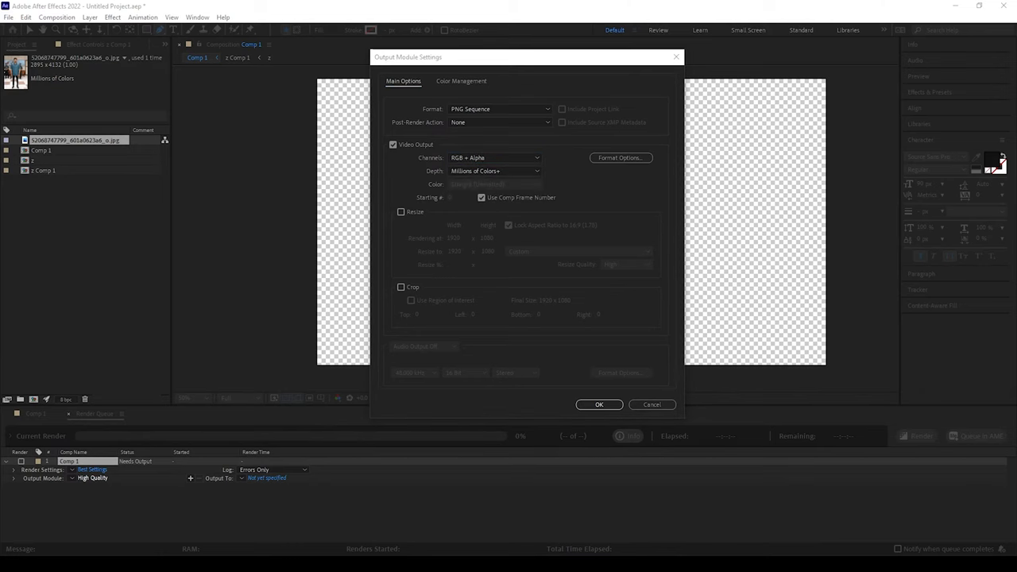
Save the rendered image sequence into the Vij folder
left_click(600, 406)
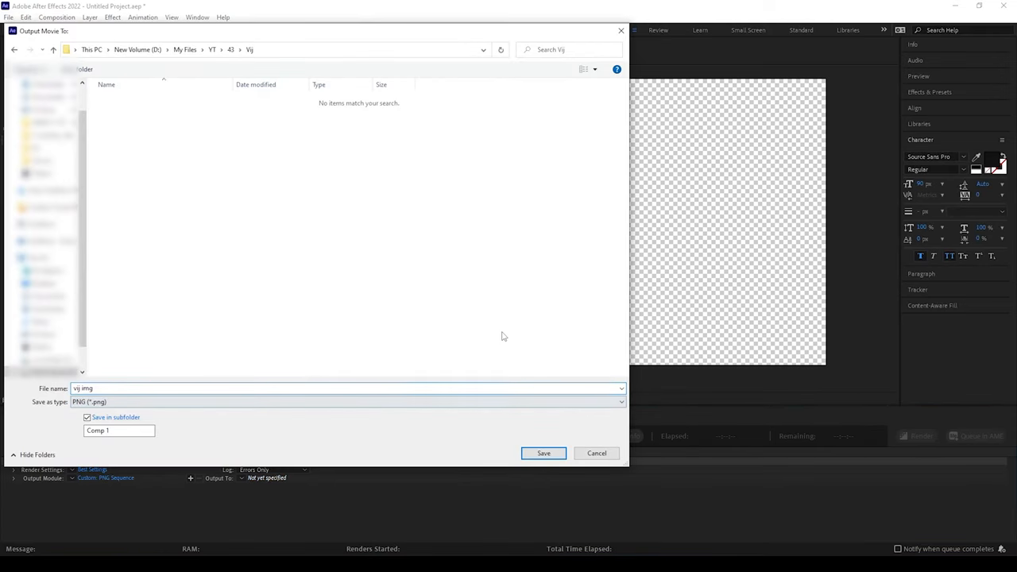
left_click(543, 453)
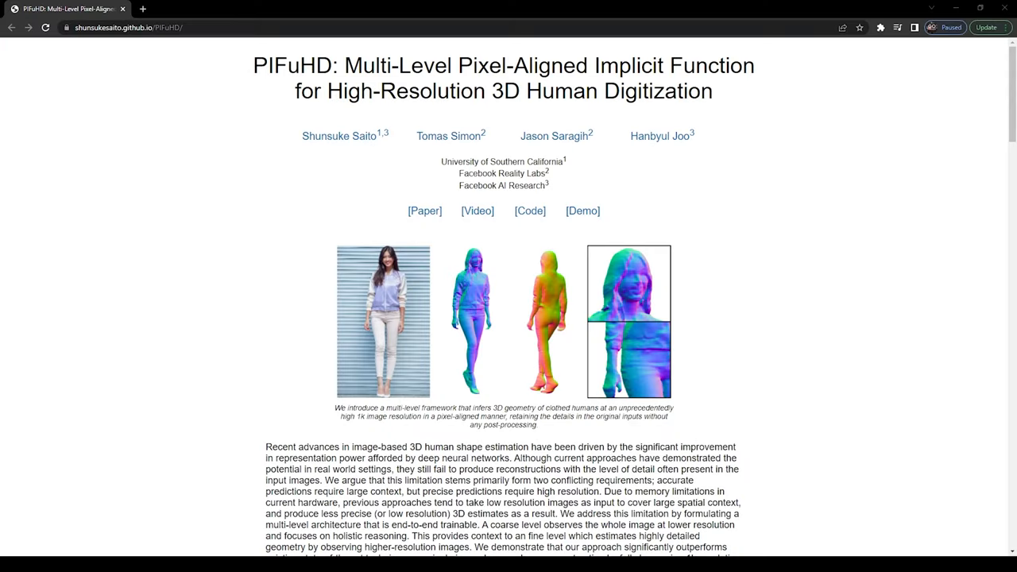
Reach the Code section and launch the PIFuHD Colab demo notebook
scroll("down", 3)
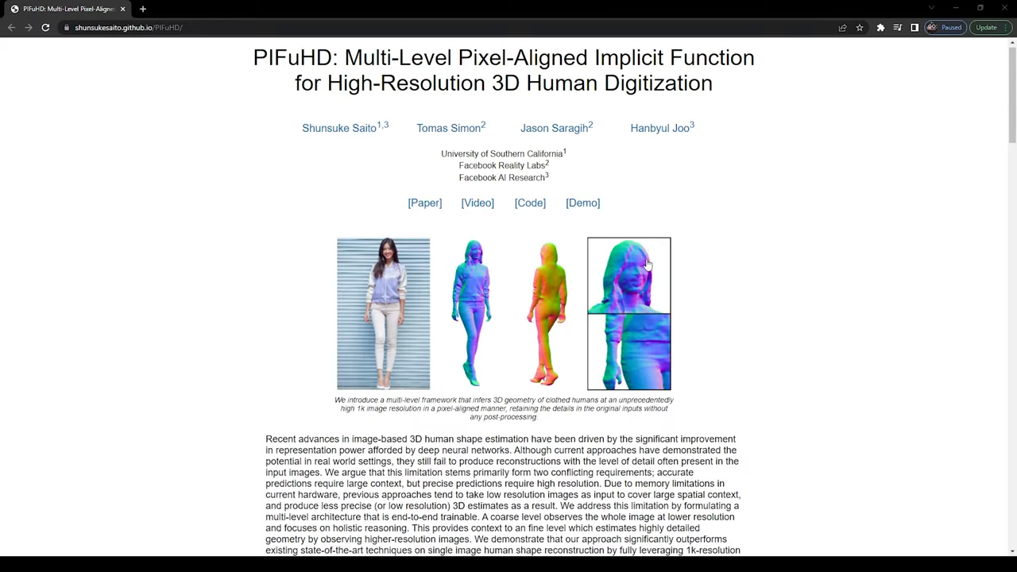
scroll("down", 3)
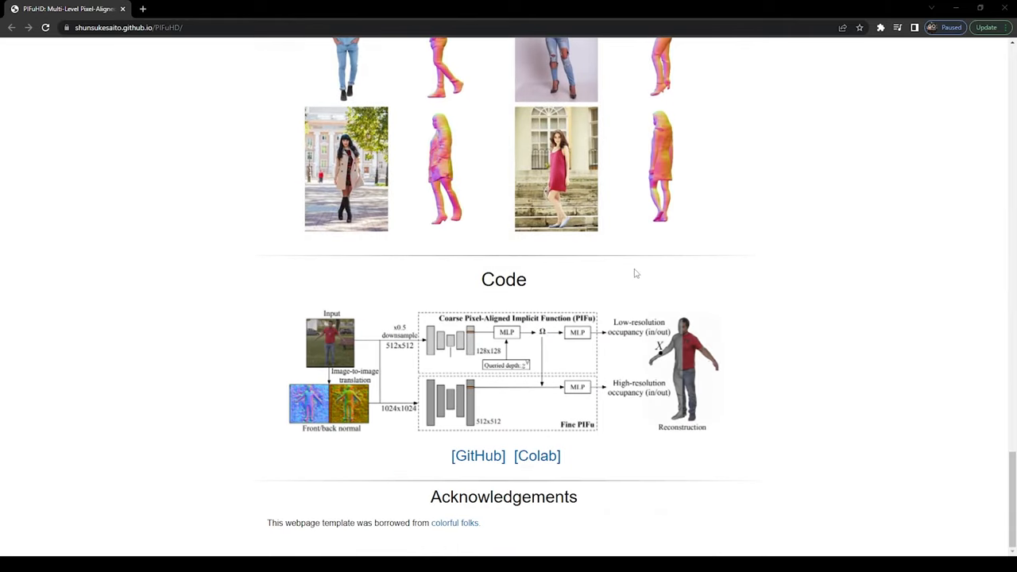
left_click(537, 455)
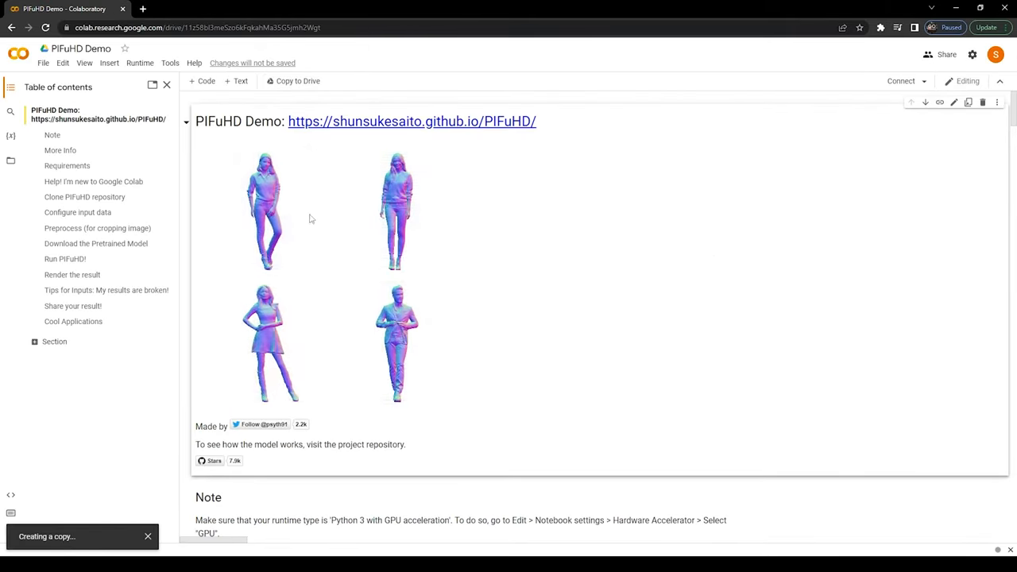
Copy the notebook to Drive, connect a runtime, clone the PIFuHD repository and show the file browser
left_click(293, 80)
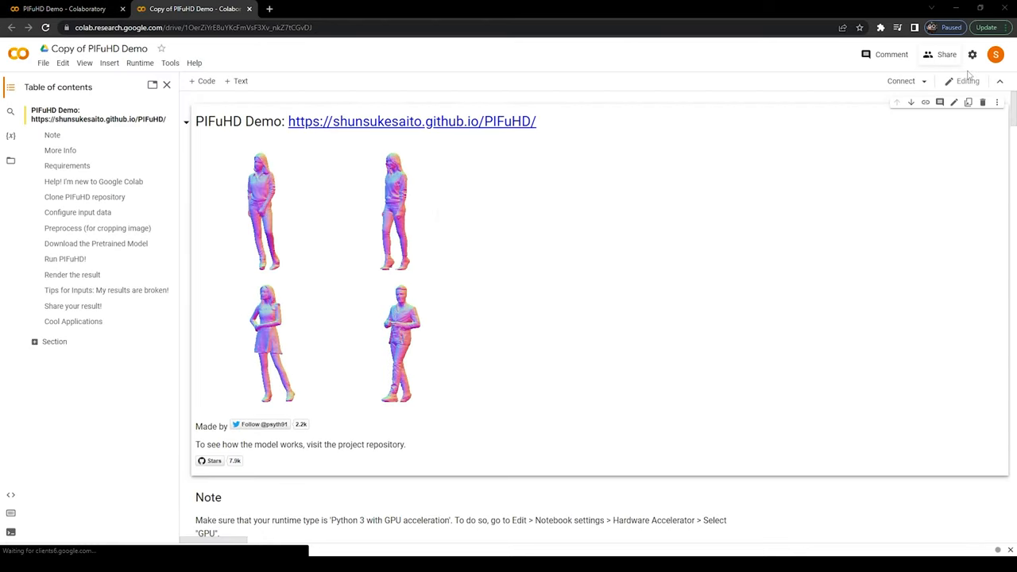
left_click(901, 80)
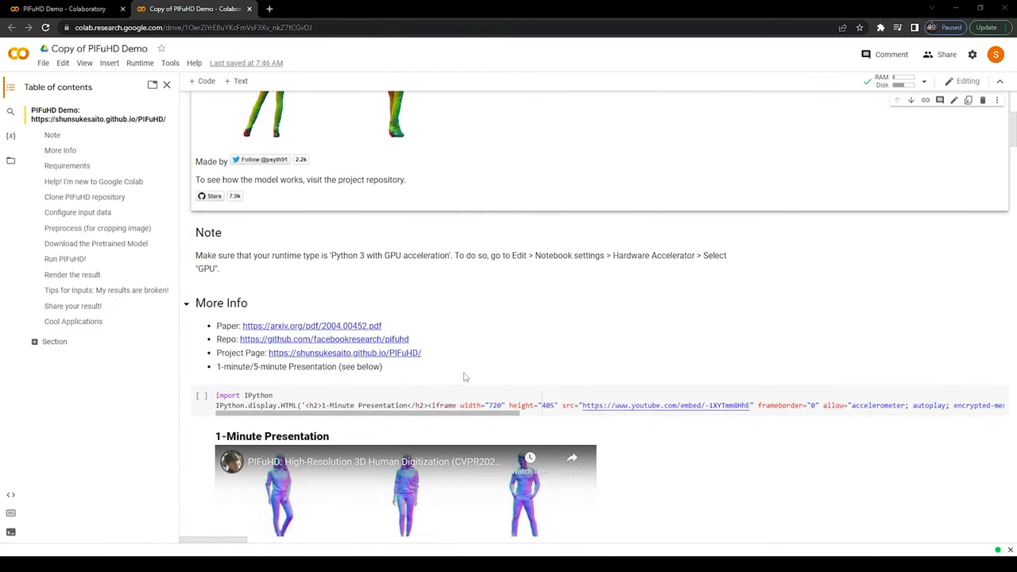
scroll("down", 3)
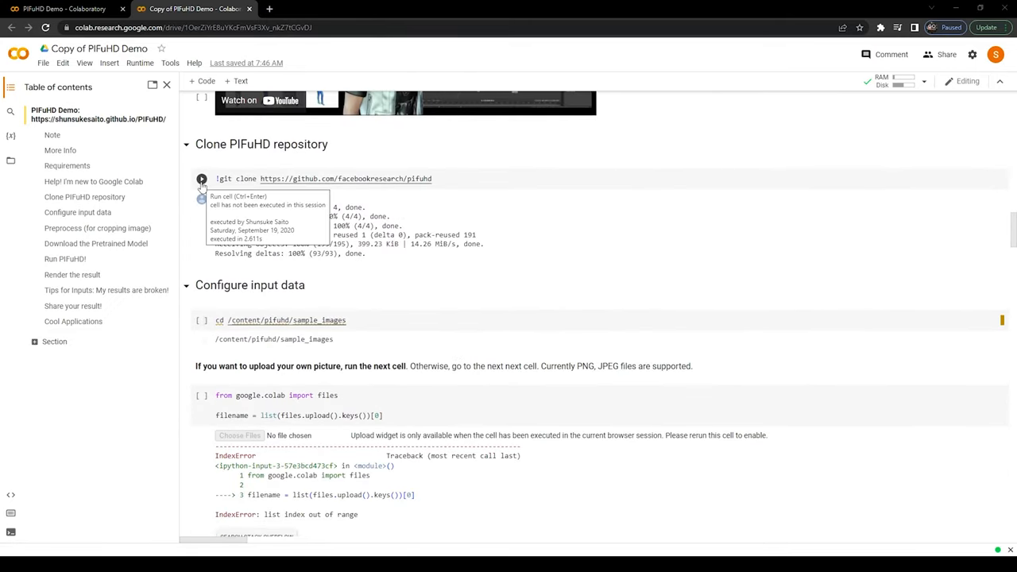
left_click(202, 178)
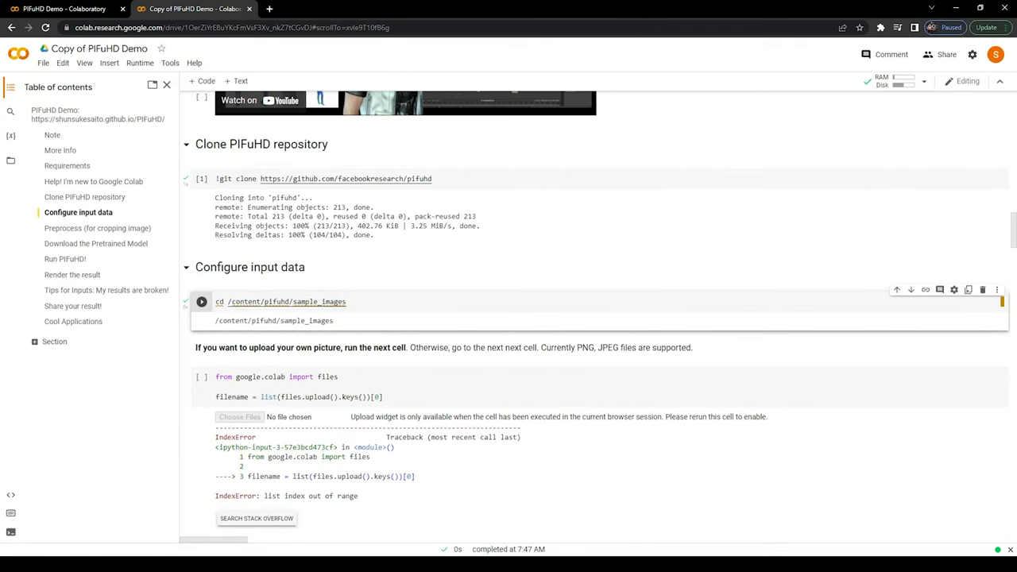
left_click(10, 160)
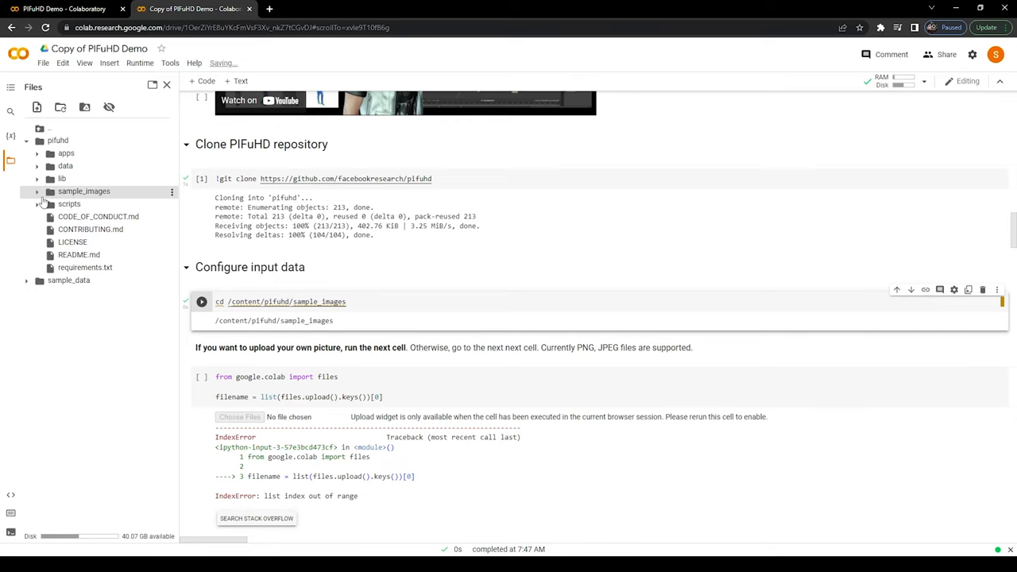
Place the cut-out PNG in pifuhd/sample_images and run the image path setup cell
left_click(37, 190)
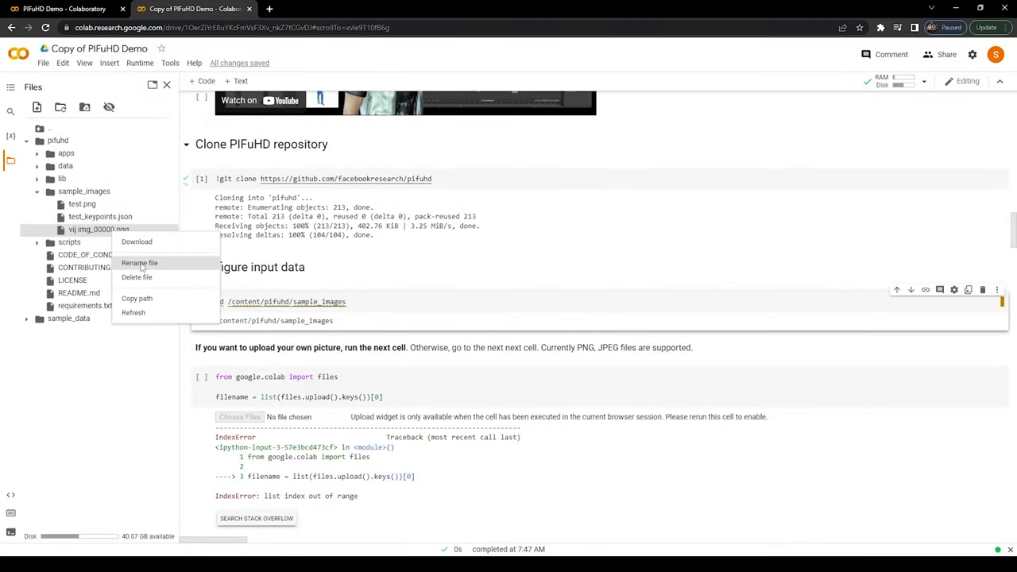
scroll("down", 3)
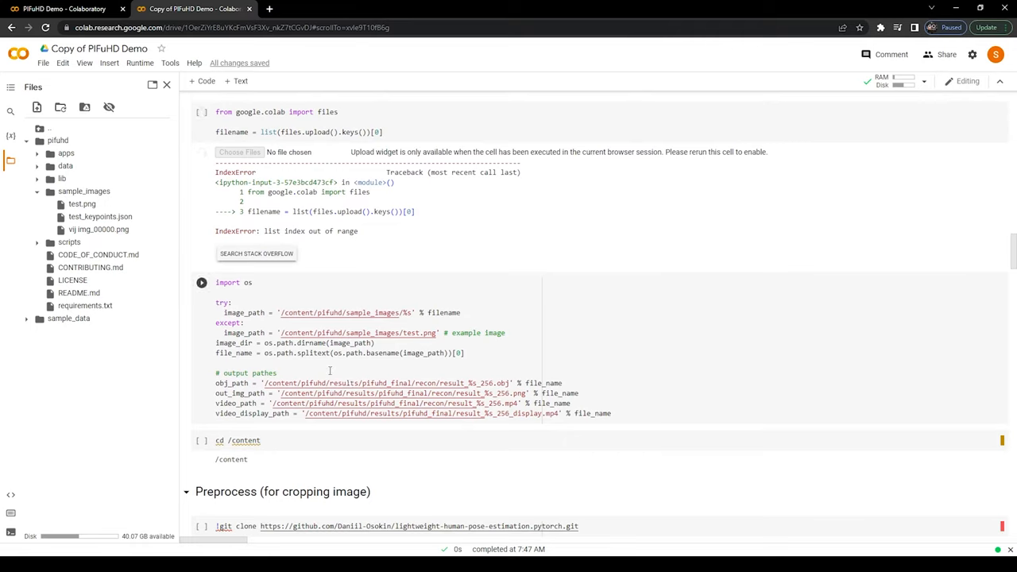
left_click(417, 332)
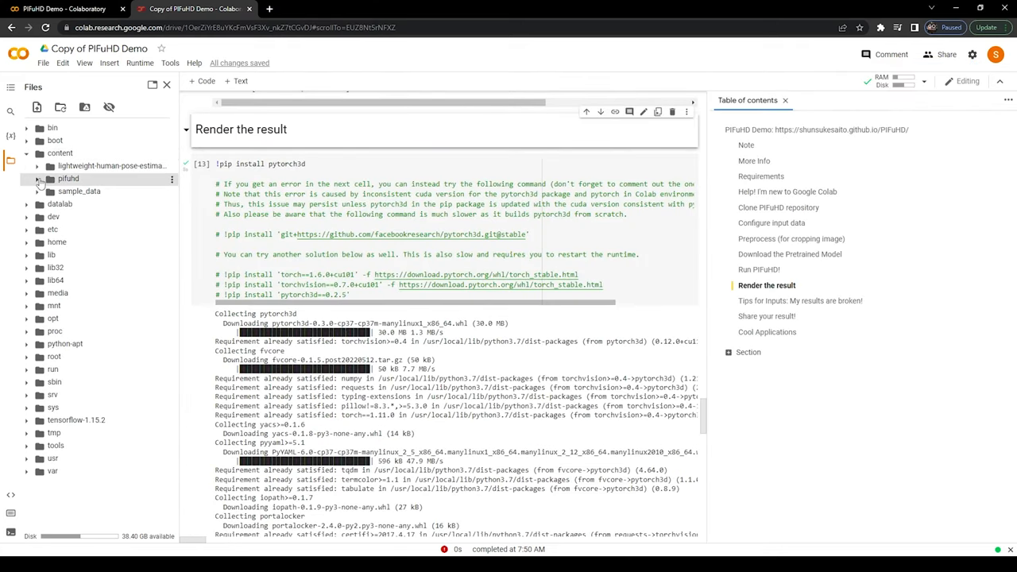
Expand pifuhd > results > pifuhd_final to reveal the recon folder
left_click(38, 178)
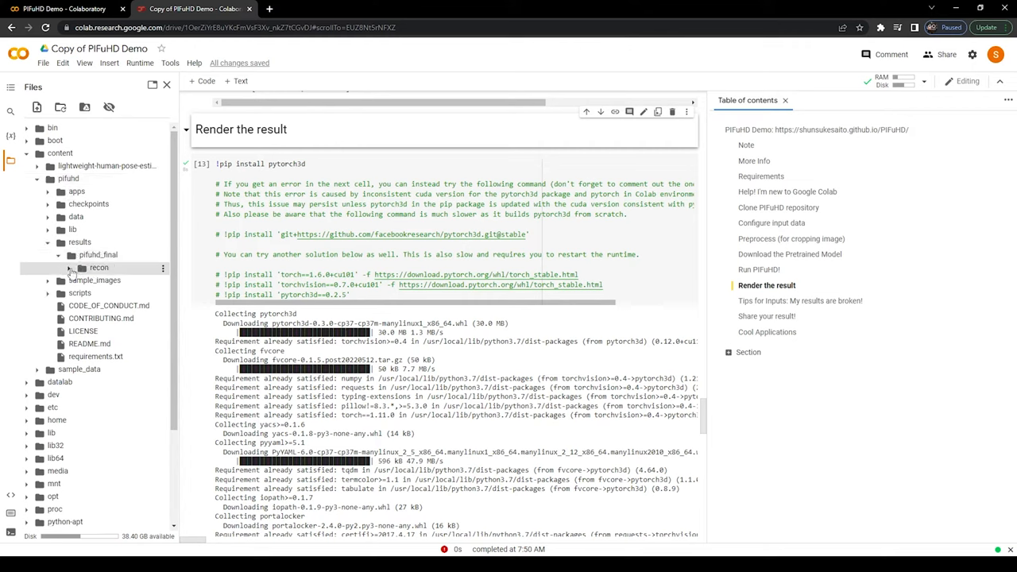
left_click(99, 267)
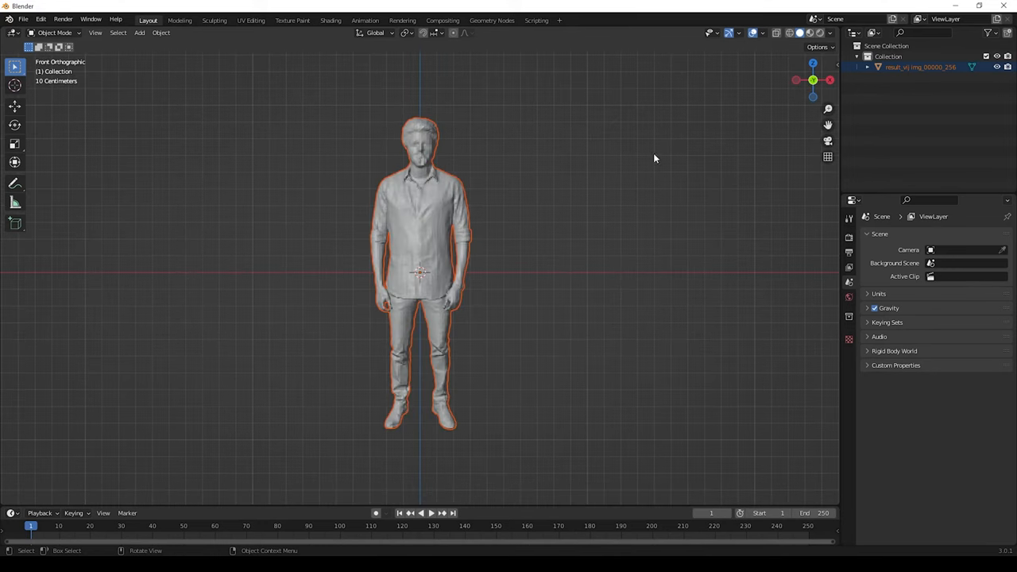
Select the imported figure mesh and move to the UV Editing workspace
left_click(515, 191)
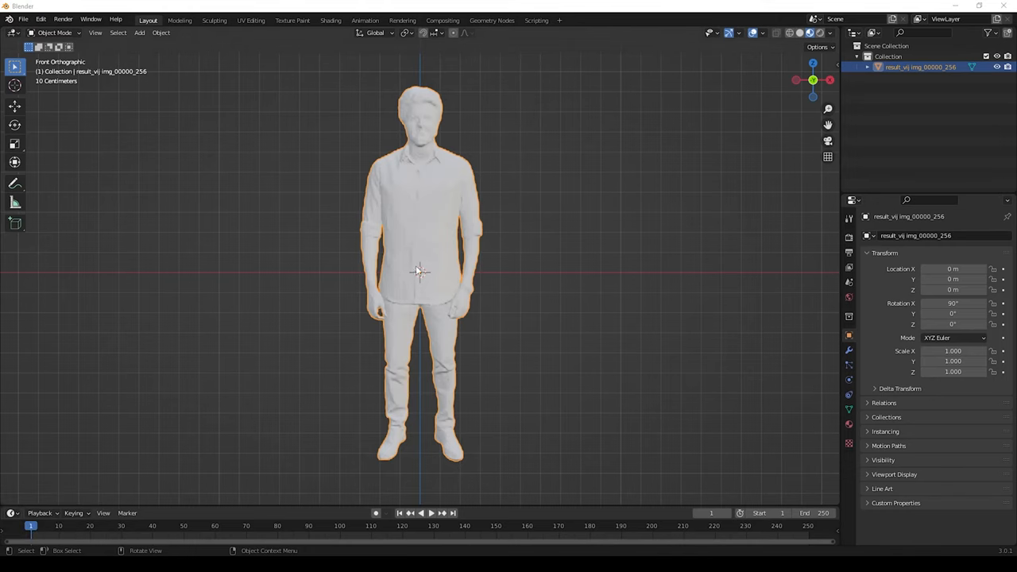
left_click(251, 19)
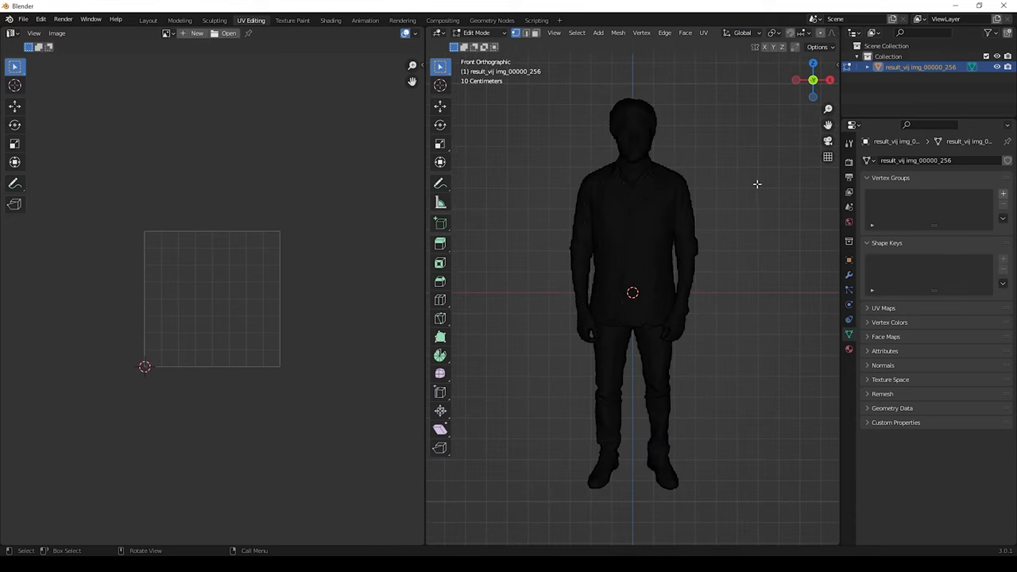
Select all geometry, project UVs from the front view and load the source photo
key("a")
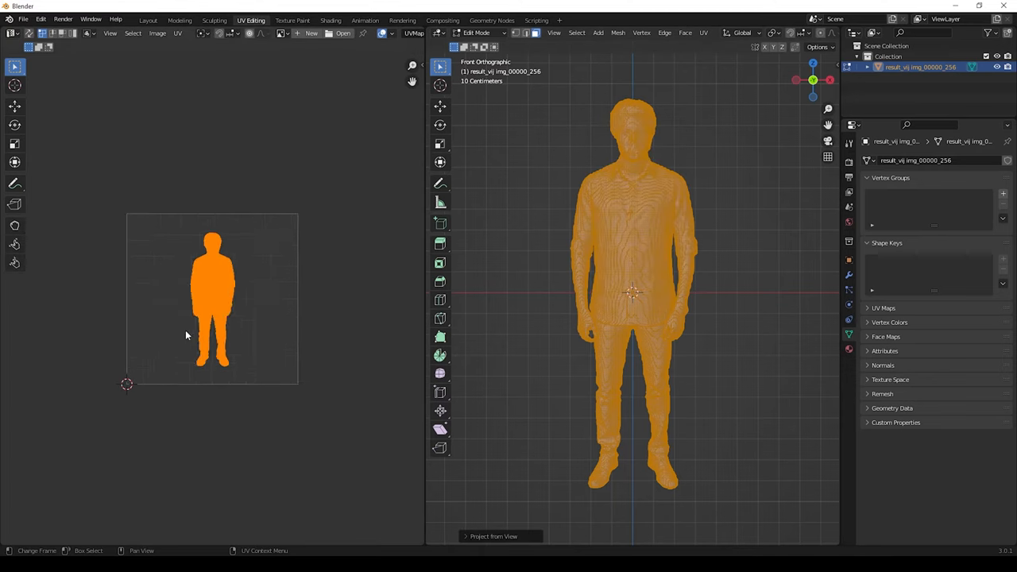
left_click(344, 32)
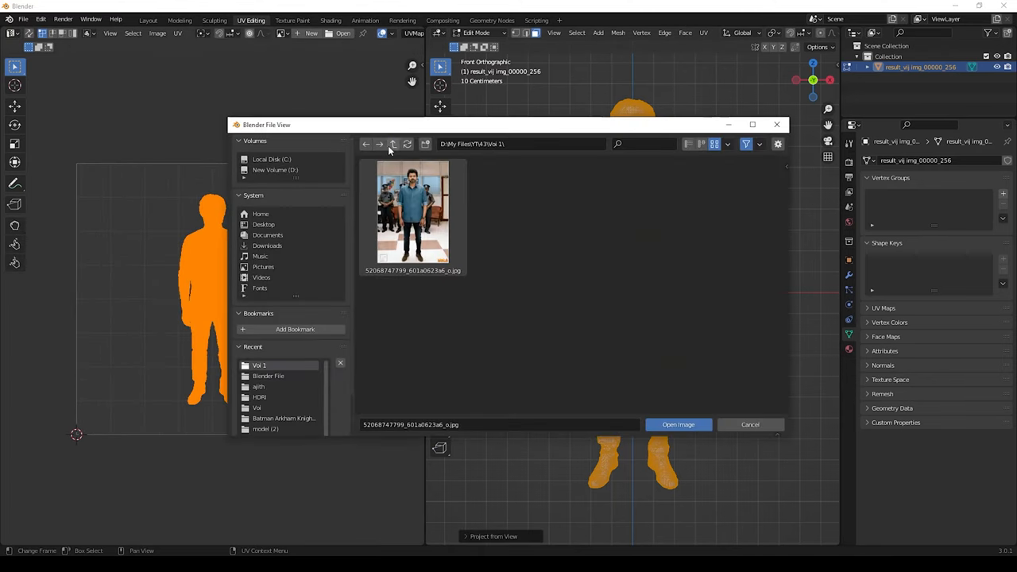
left_click(394, 143)
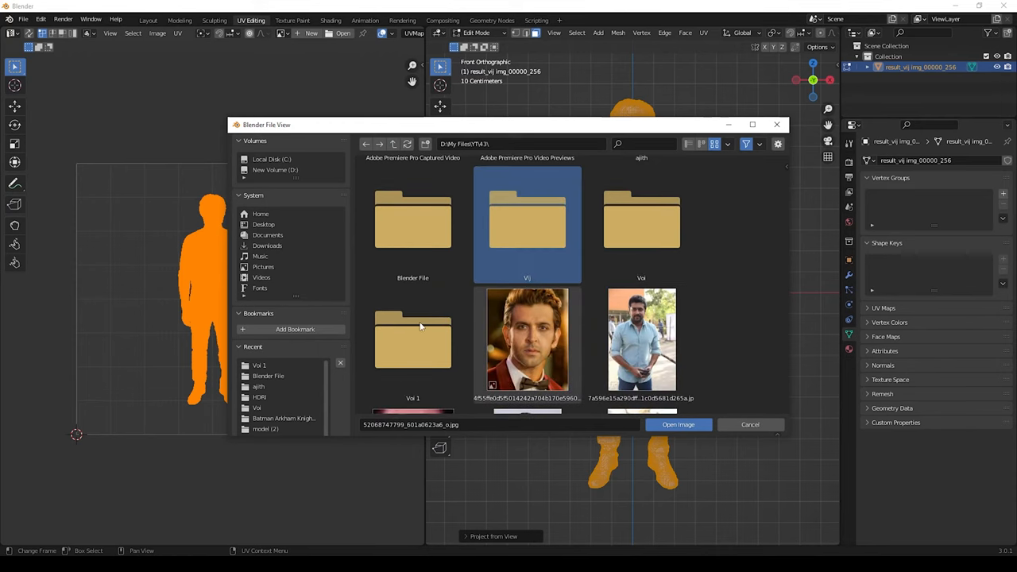
left_click(677, 422)
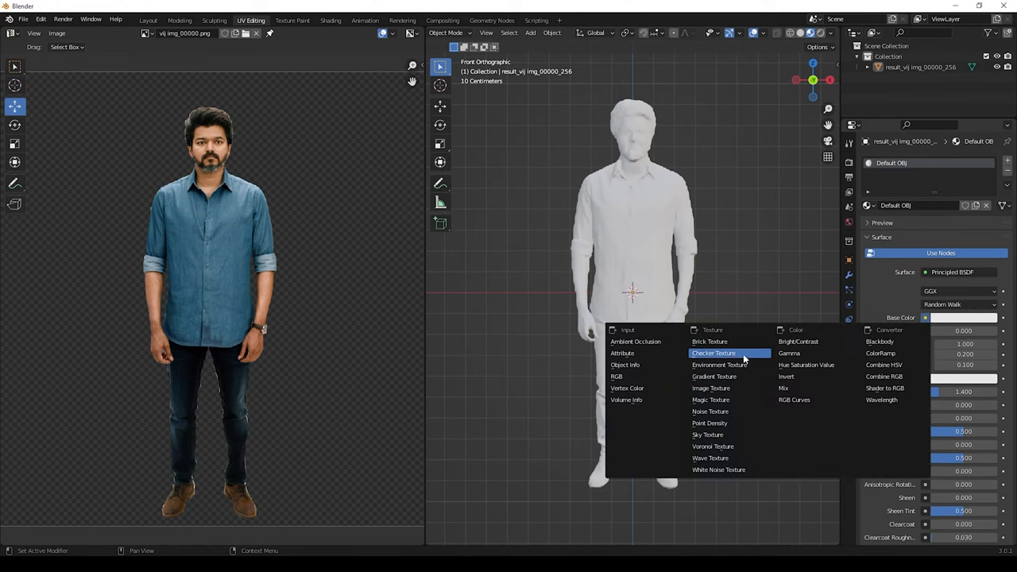
Set the material Base Color to an Image Texture using that photo
left_click(710, 388)
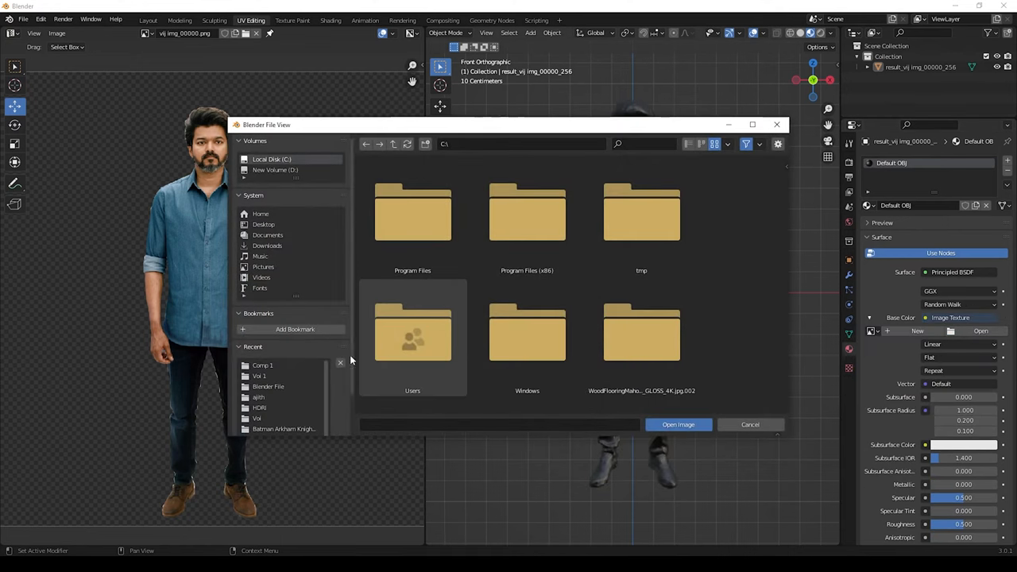
left_click(677, 425)
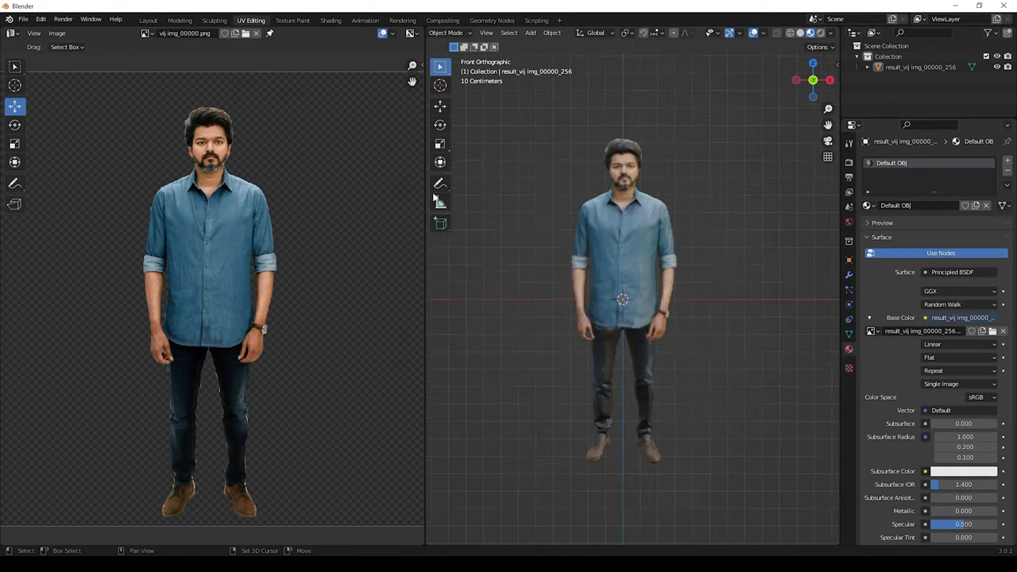
left_click(180, 19)
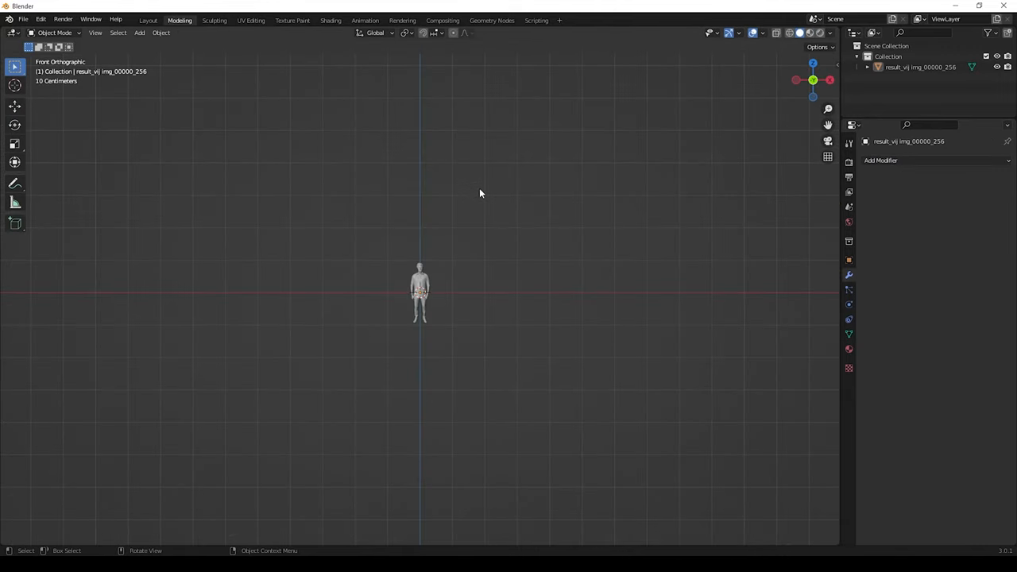
Add a camera, lock it to the view to frame the whole figure, then unlock it
left_click(140, 32)
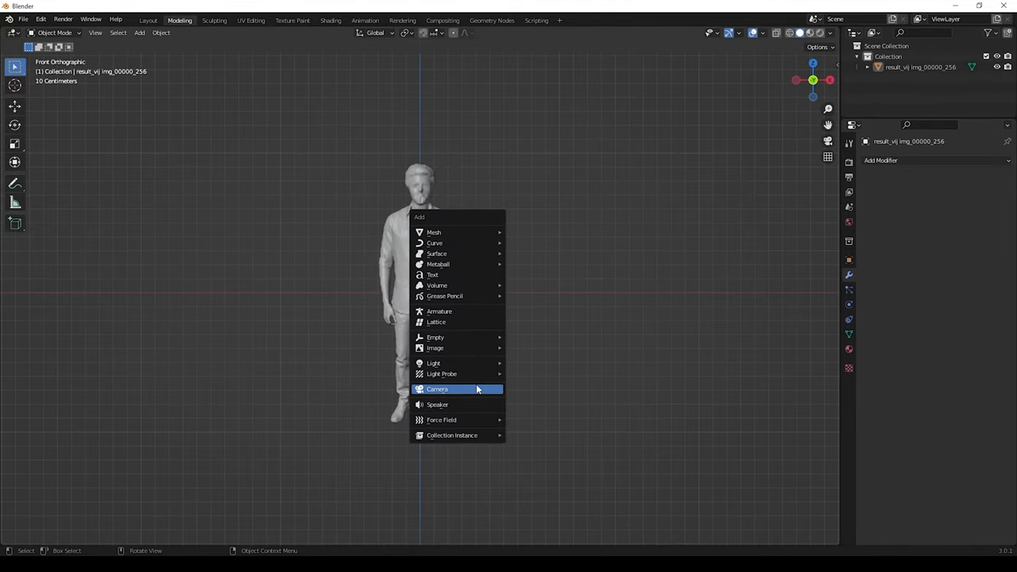
left_click(437, 388)
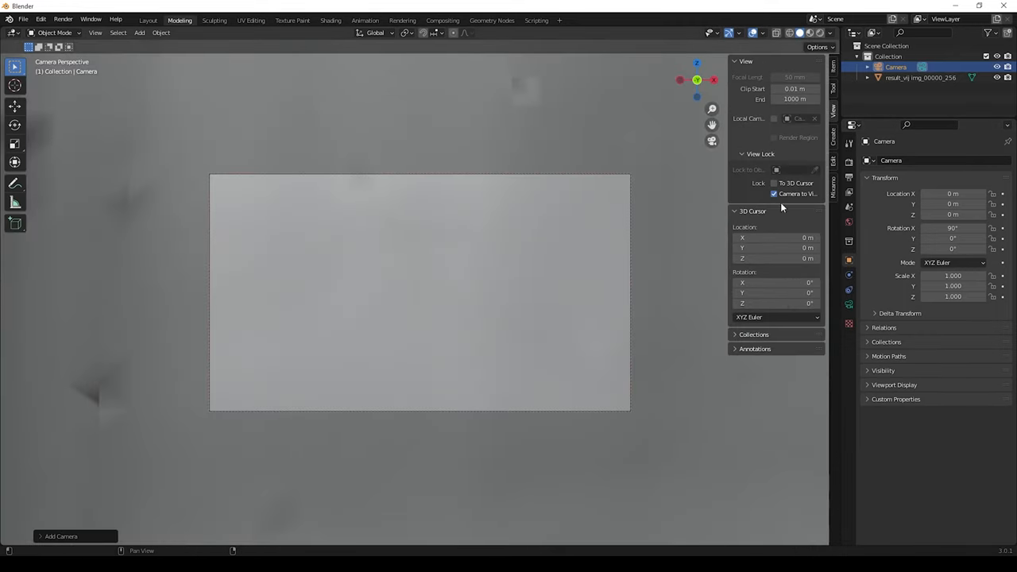
left_click(773, 194)
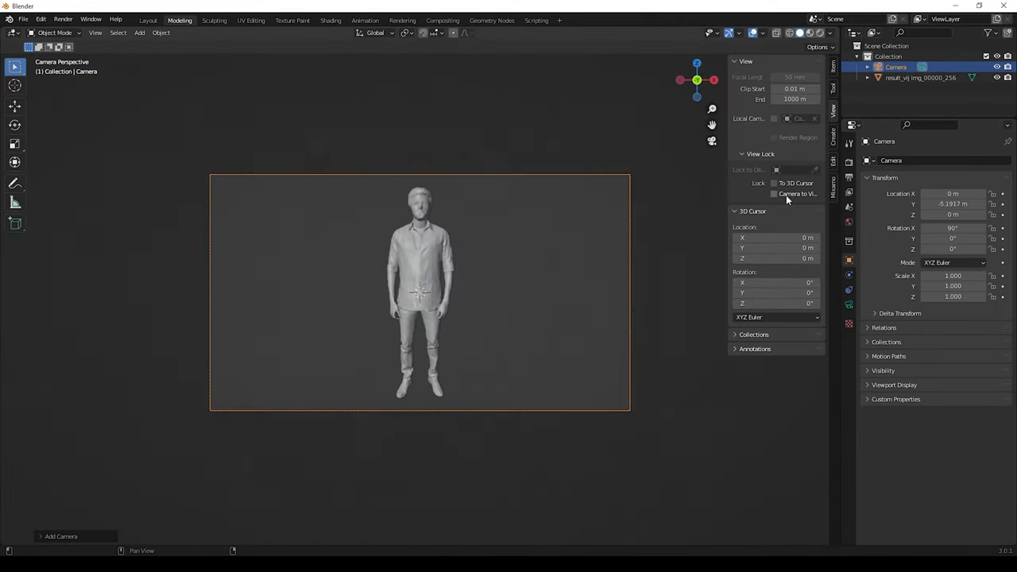
left_click(811, 31)
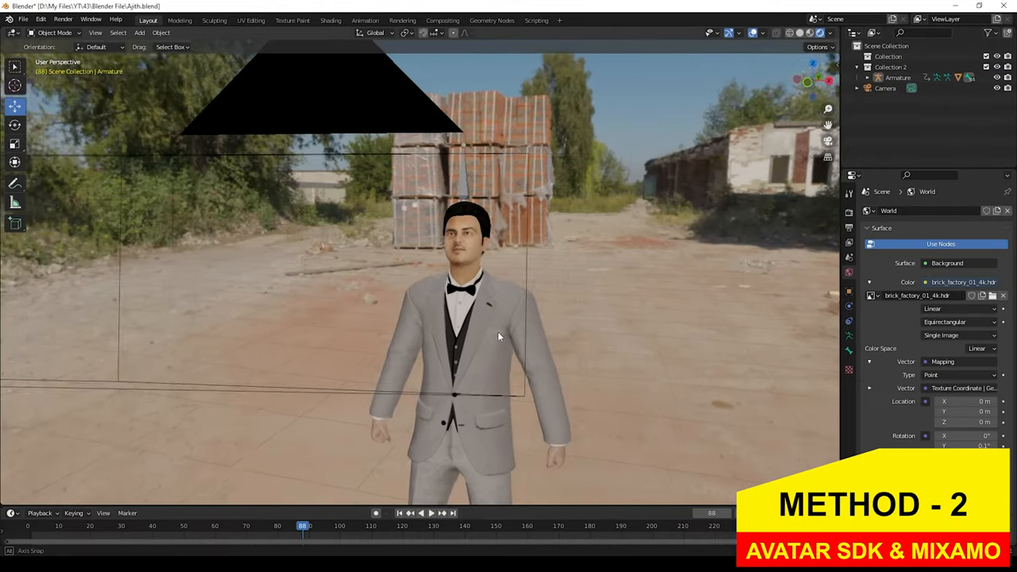
left_click_drag(500, 334, 485, 346)
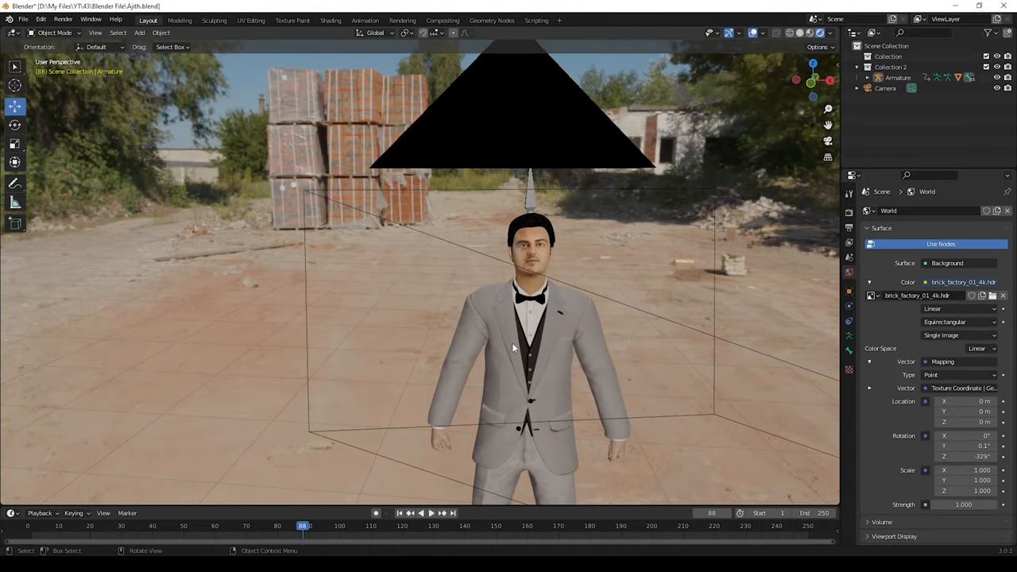
left_click(820, 32)
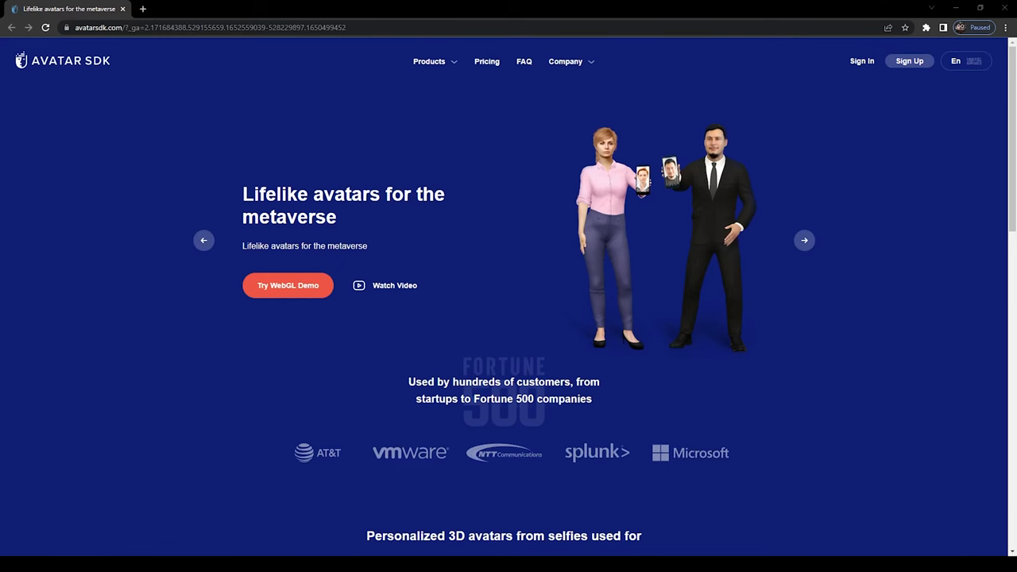
mouse_move(318, 148)
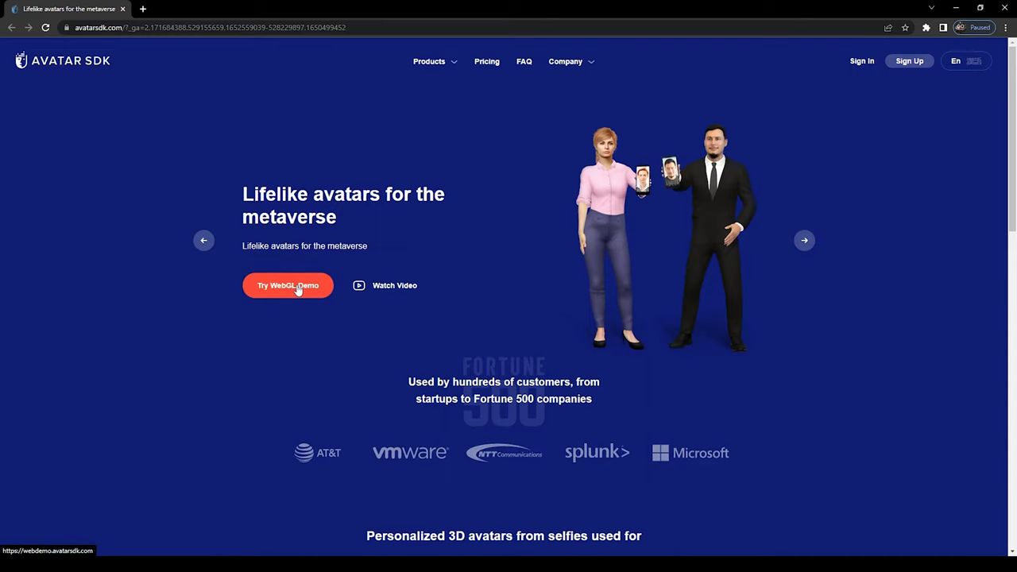
Launch the Try WebGL Demo from the avatarsdk.com home page
left_click(287, 286)
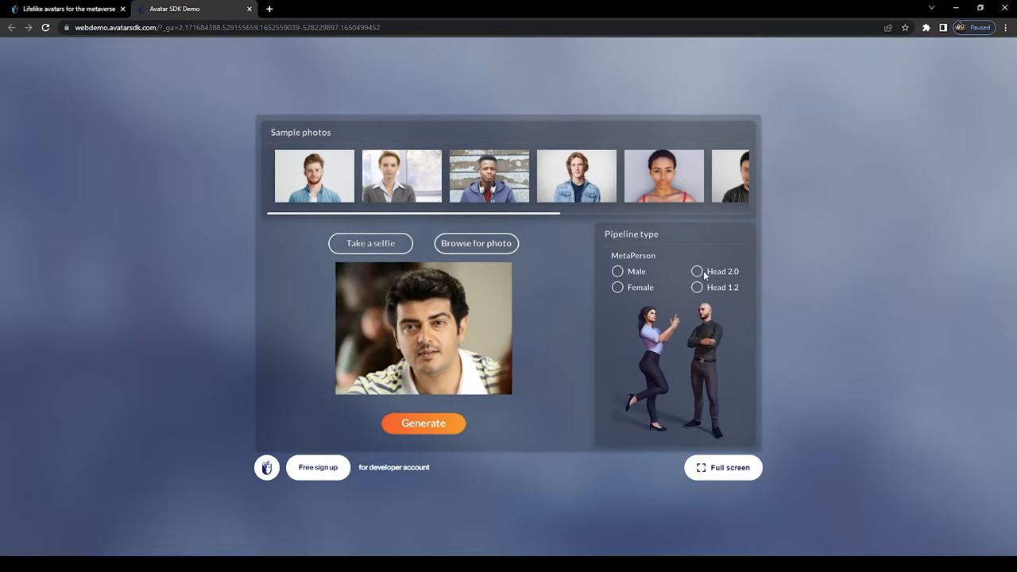
Choose the Head 2.0 pipeline and start generating the avatar from the face photo
left_click(696, 270)
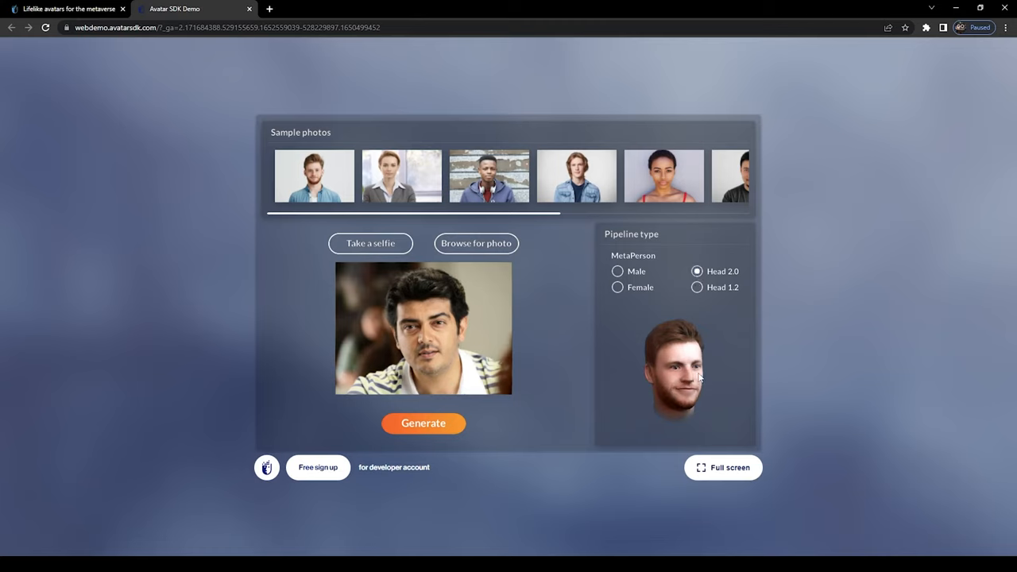
left_click(423, 422)
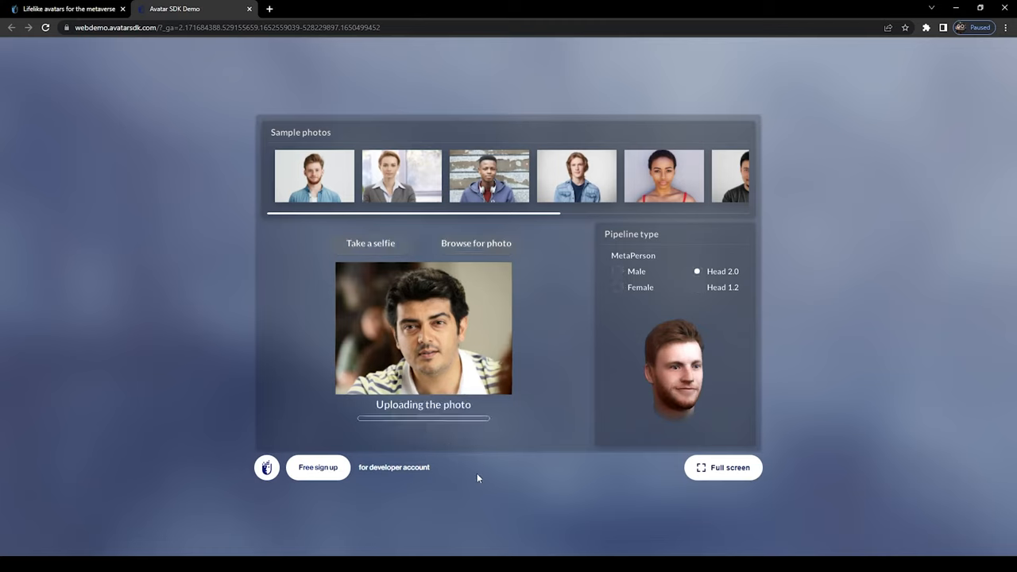
mouse_move(474, 475)
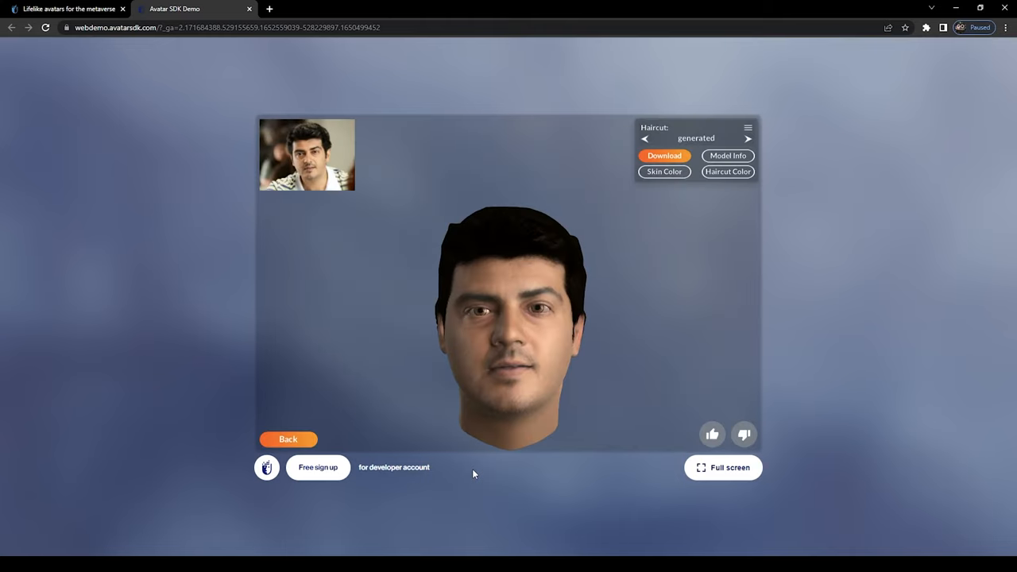
Cycle a haircut, browse the skin and hair colour options, and view the head from behind
left_click(747, 138)
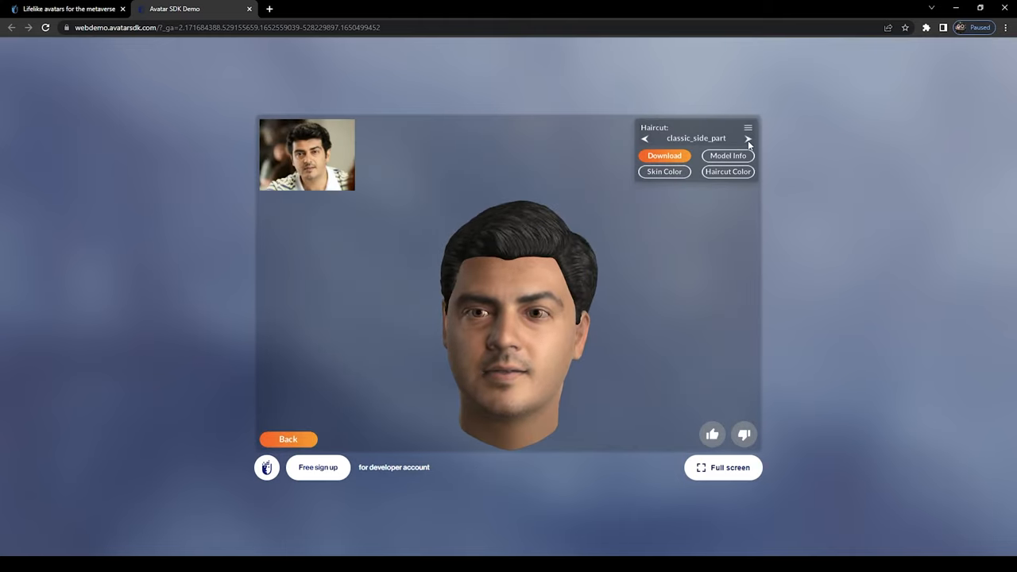
left_click(664, 172)
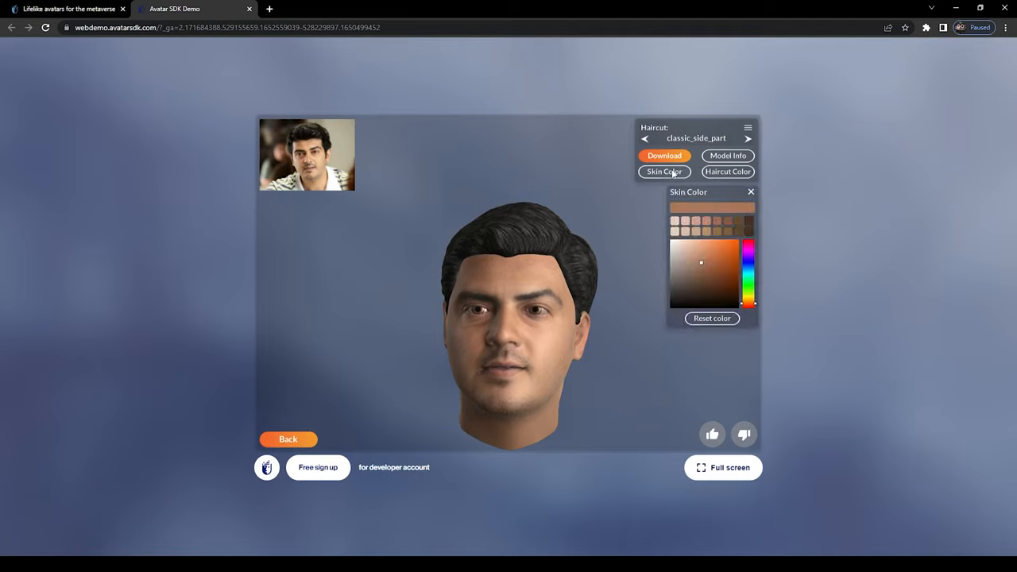
left_click(728, 172)
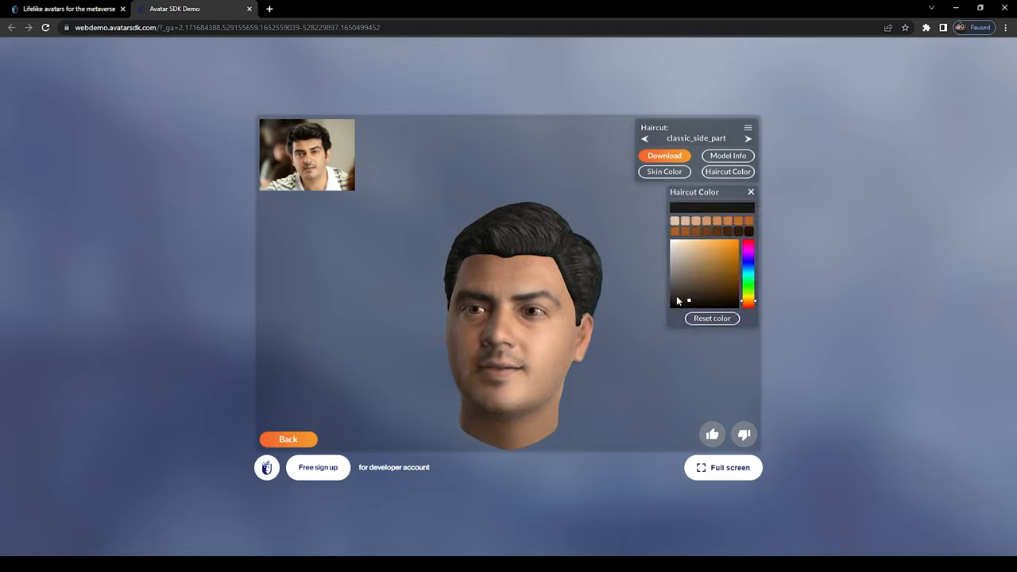
left_click_drag(501, 310, 410, 337)
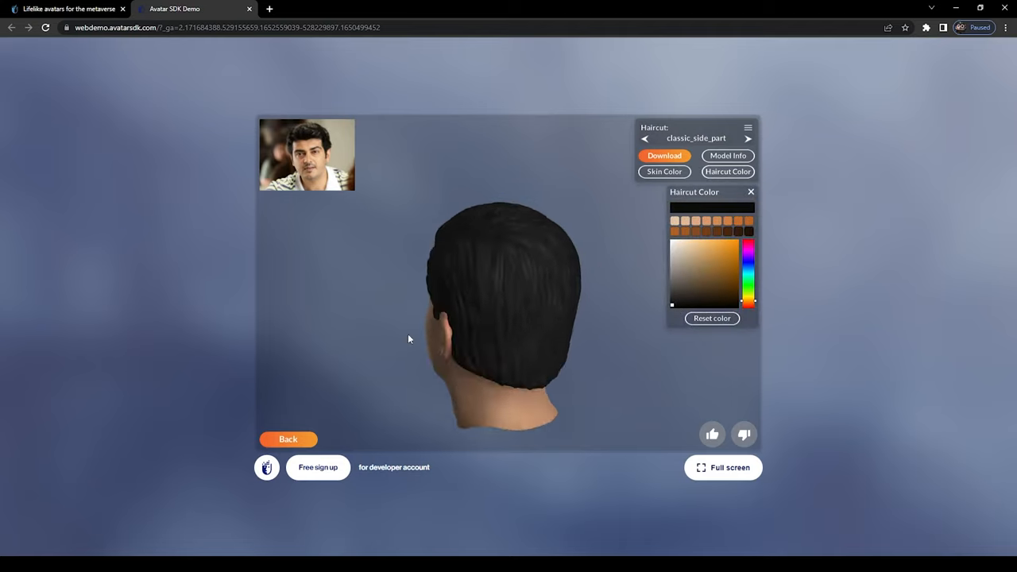
Cycle through haircuts to land on high_volume_brushed_up for the generated head
left_click(747, 139)
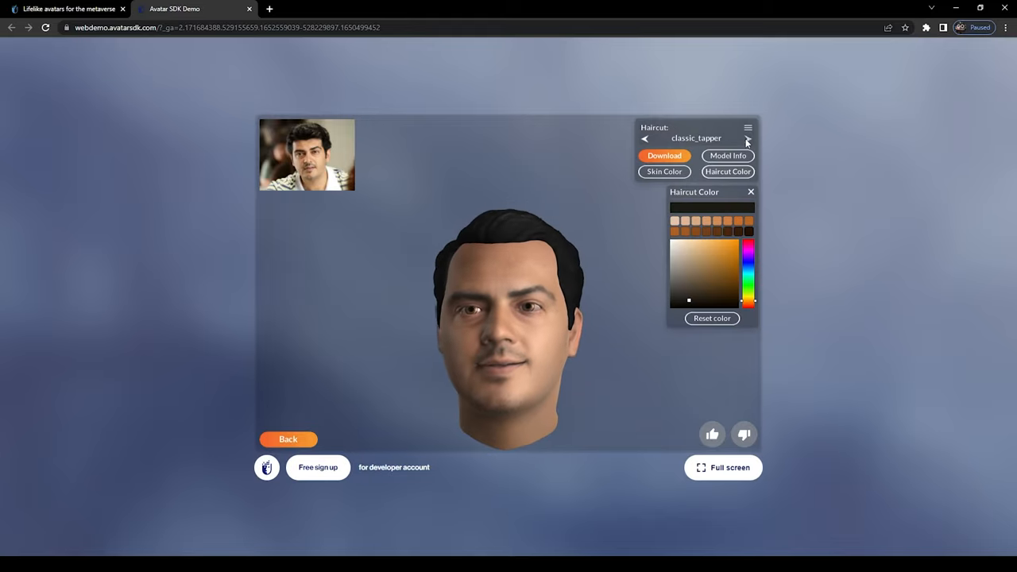
left_click(746, 138)
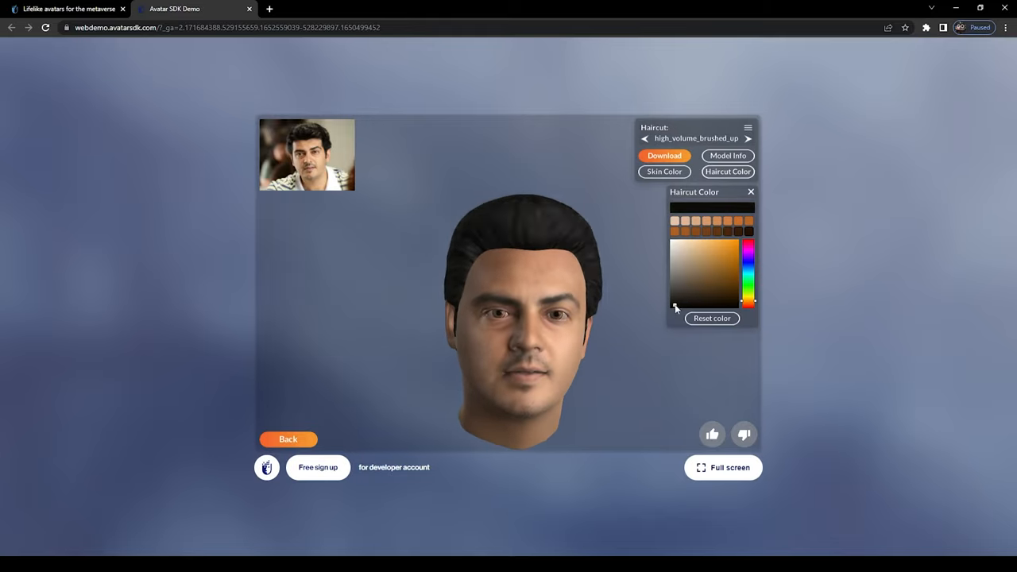
left_click(664, 155)
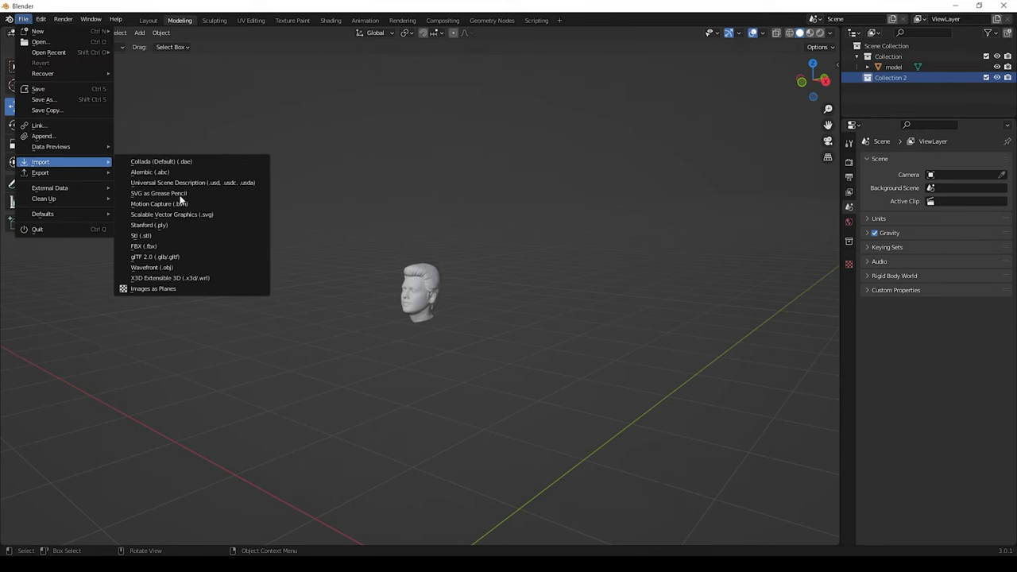
Import the Thomas Wayne suit model as a Wavefront OBJ into the scene with the head
left_click(143, 267)
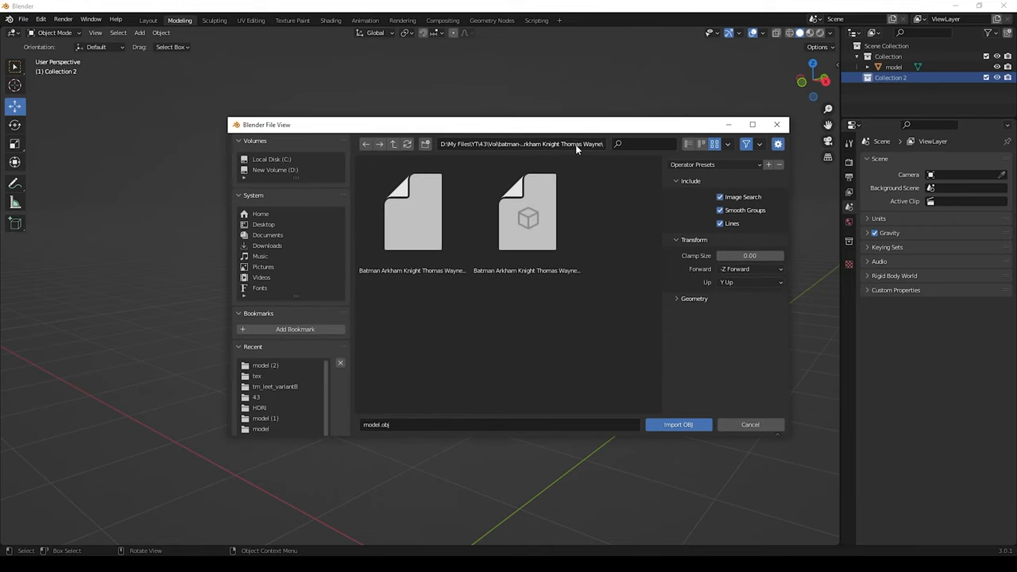
left_click(677, 423)
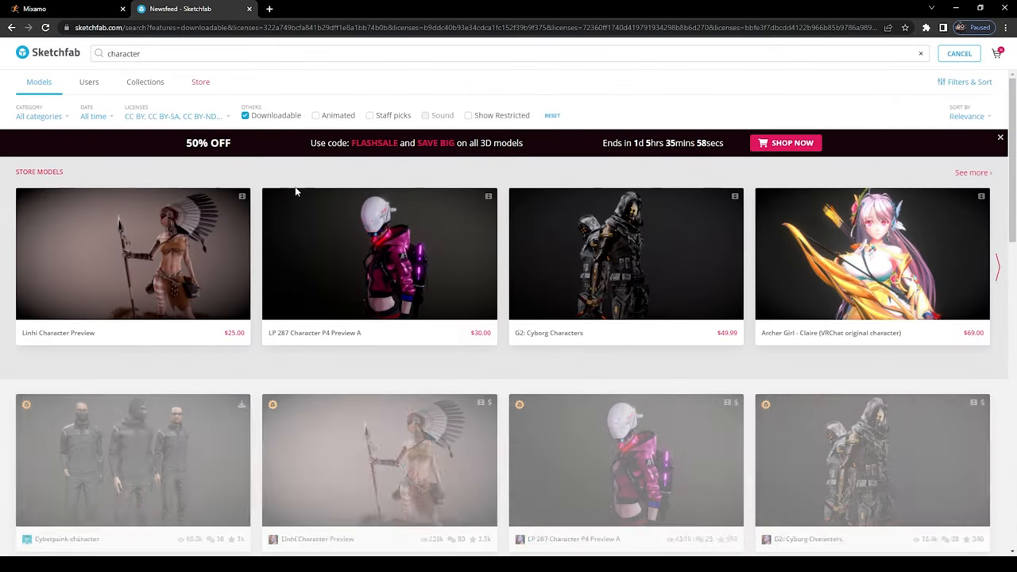
scroll("down", 3)
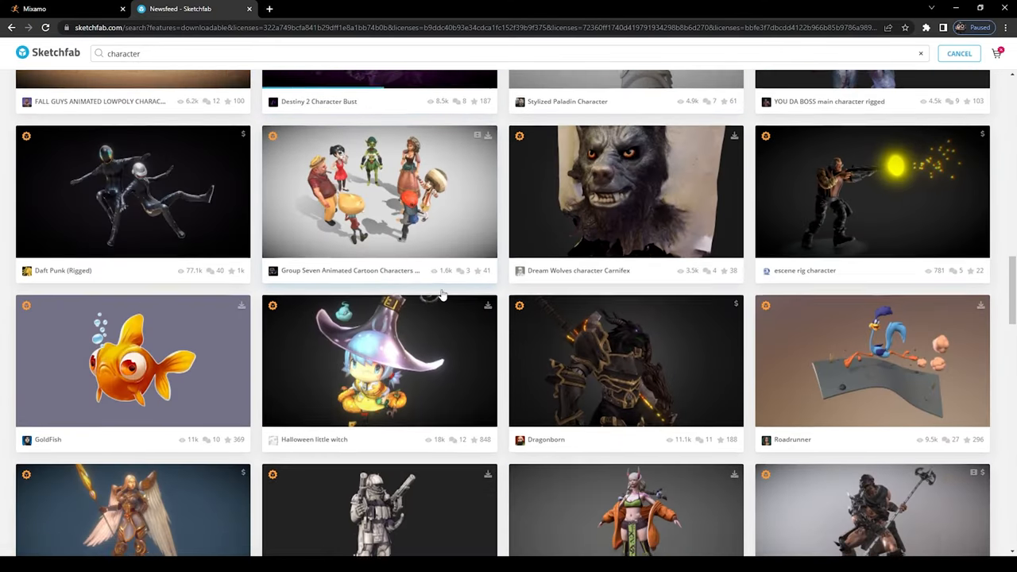
scroll("down", 3)
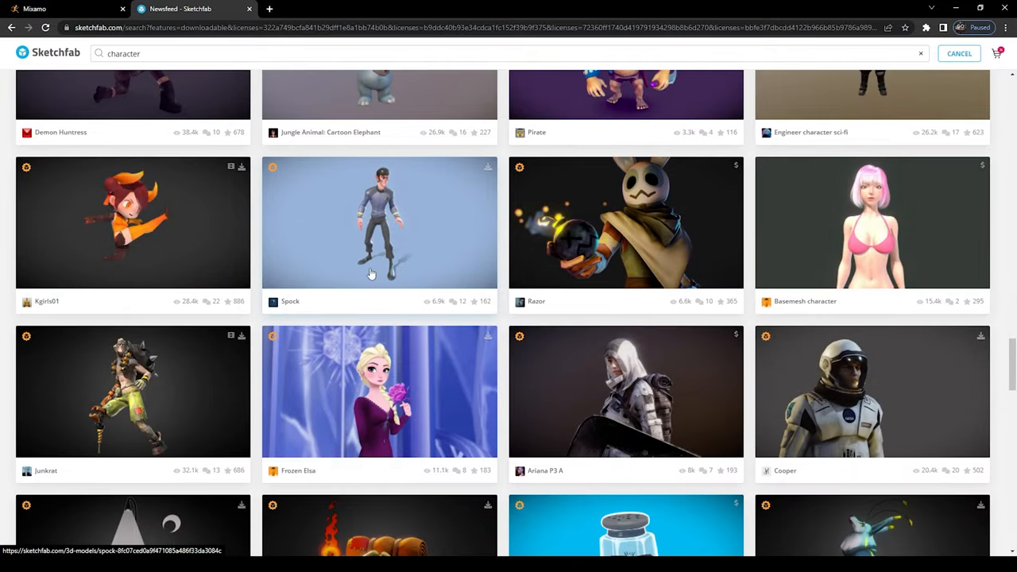
scroll("down", 3)
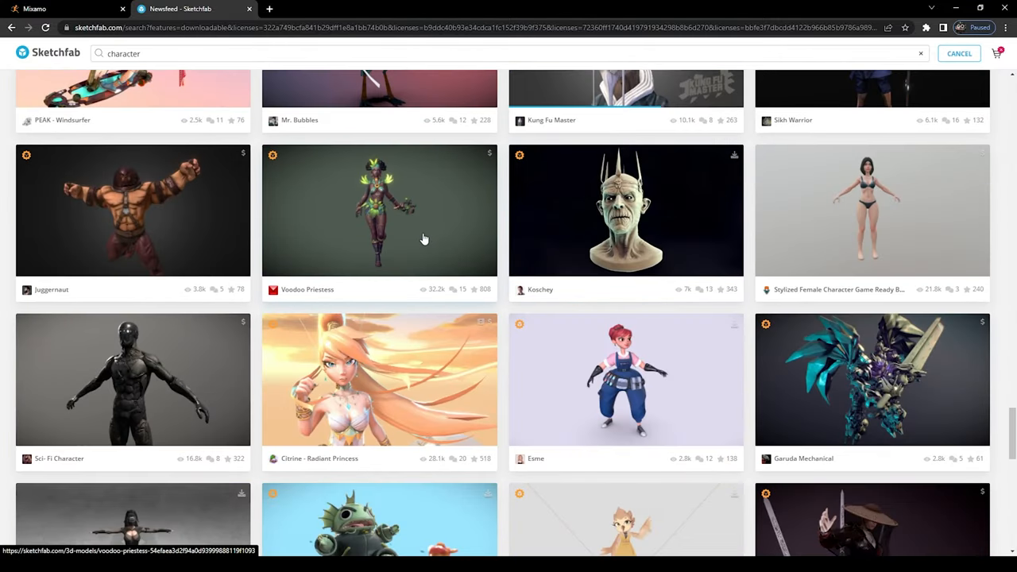
scroll("down", 3)
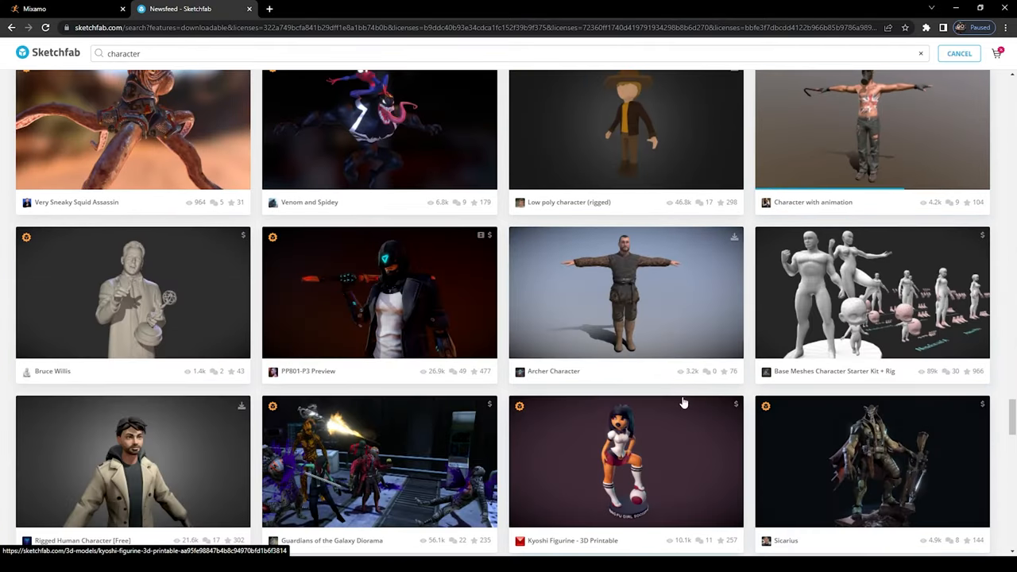
left_click(626, 292)
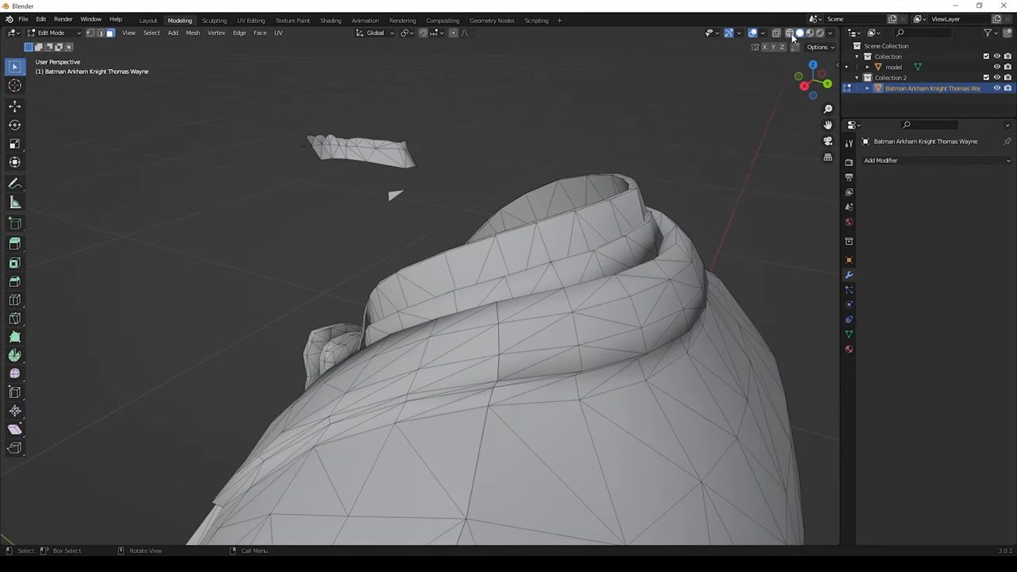
Finish inspecting the suit collar mesh and return to Object Mode
left_click(797, 32)
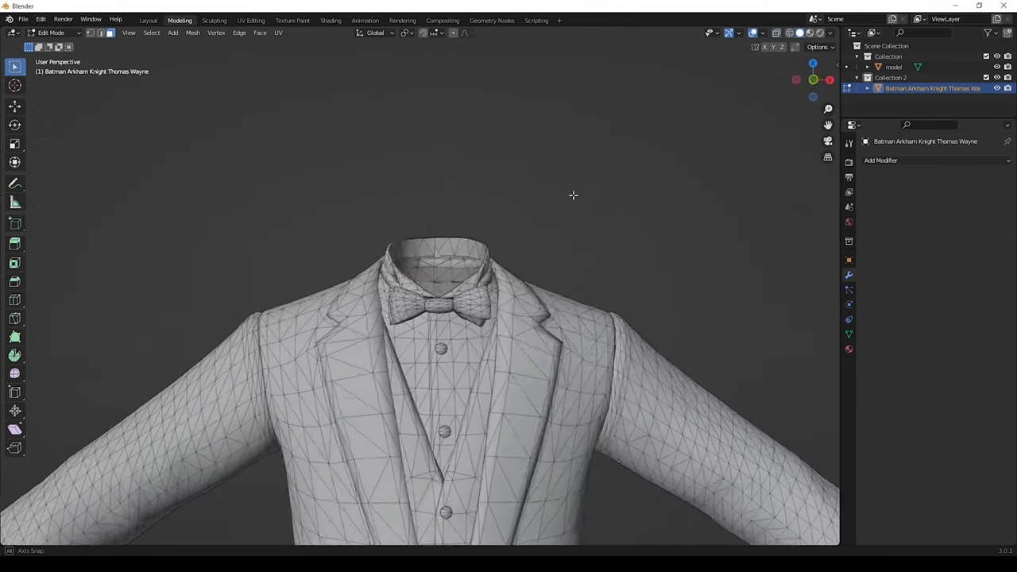
key("Tab")
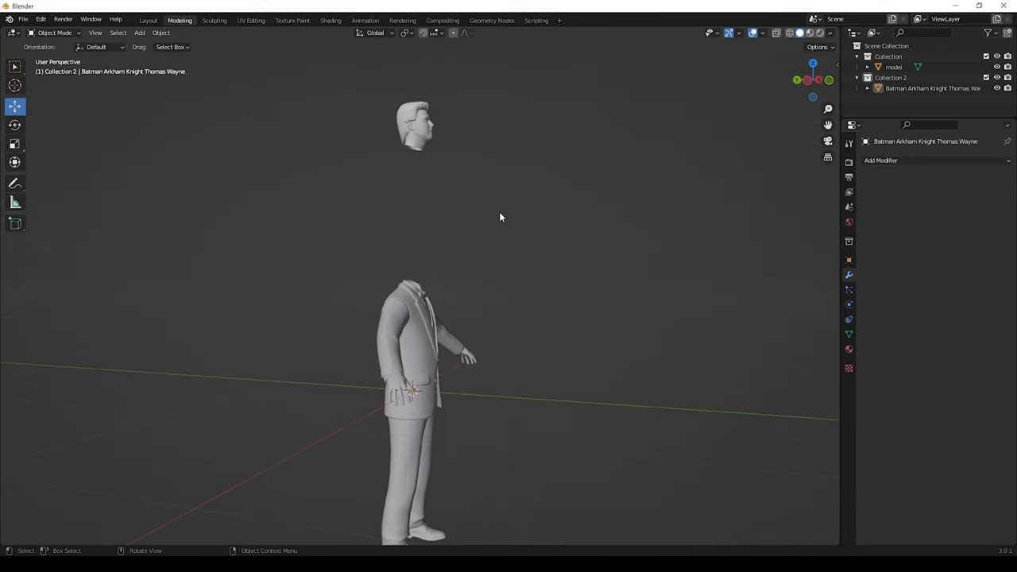
Select the floating head and move it down onto the suit body's neck
left_click(893, 67)
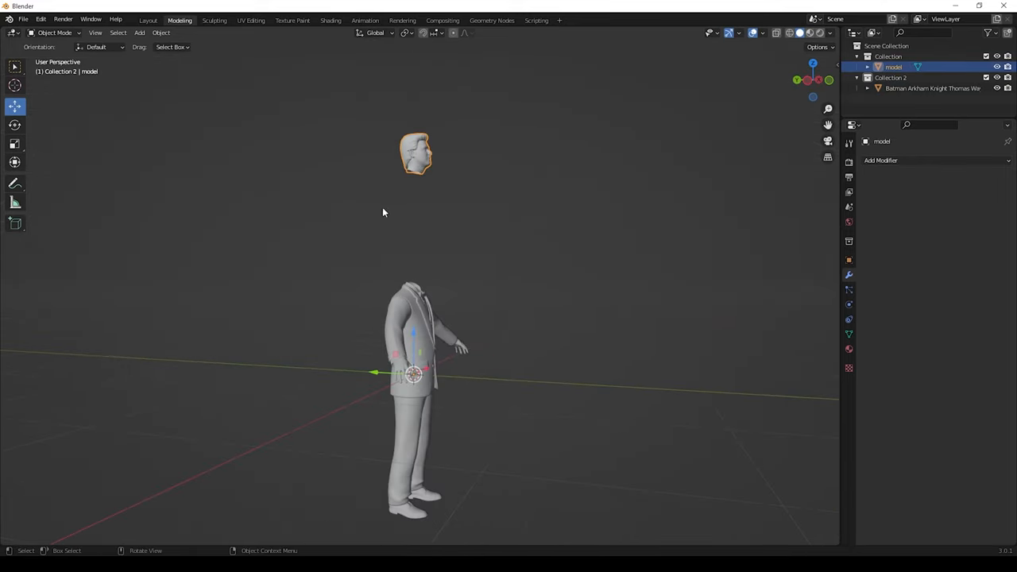
left_click(162, 32)
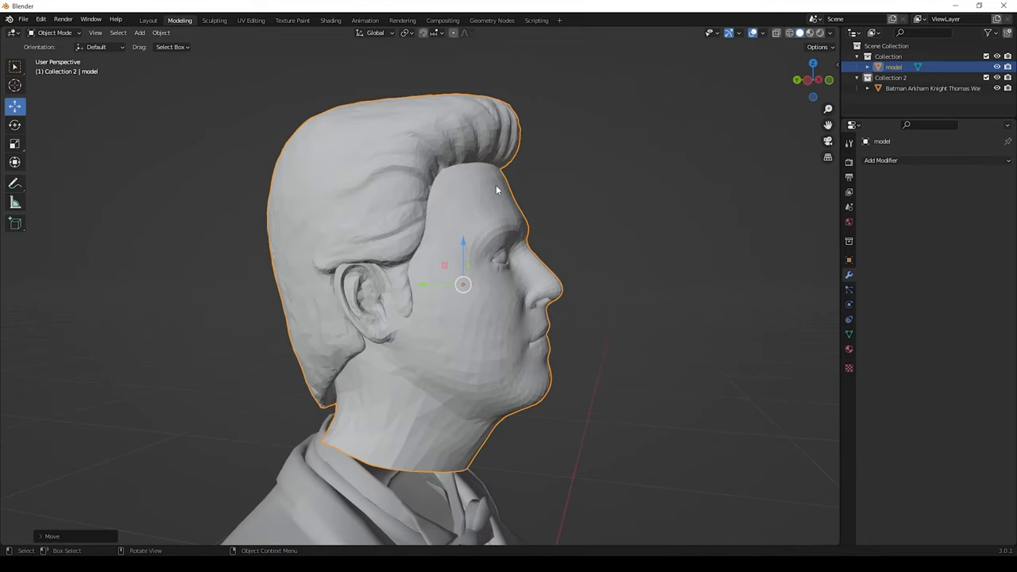
key("KP_1")
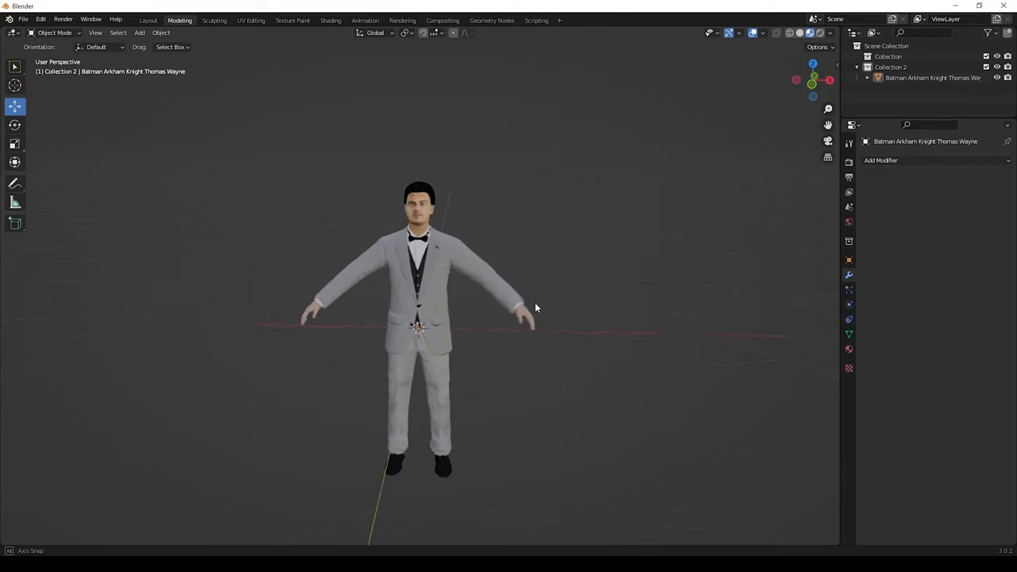
Join the head and body into one 'Thomas Wayne.001' object and go to the Layout workspace
left_click(162, 32)
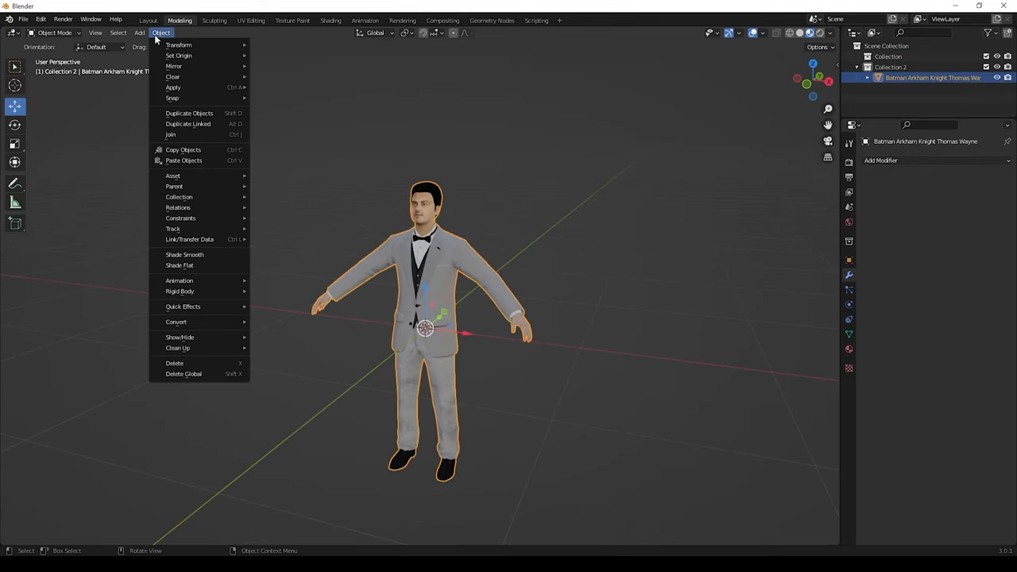
left_click(178, 56)
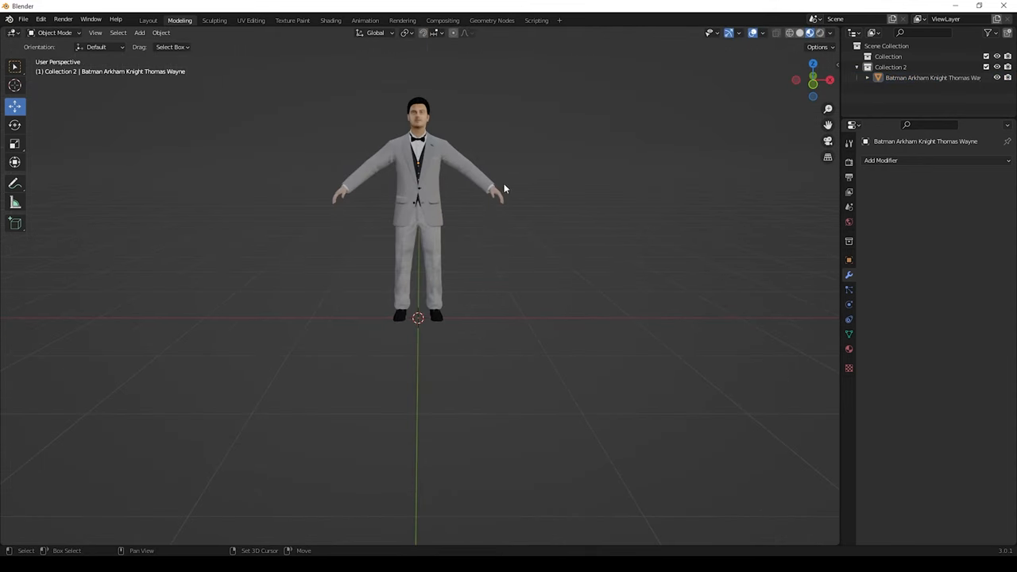
left_click(148, 19)
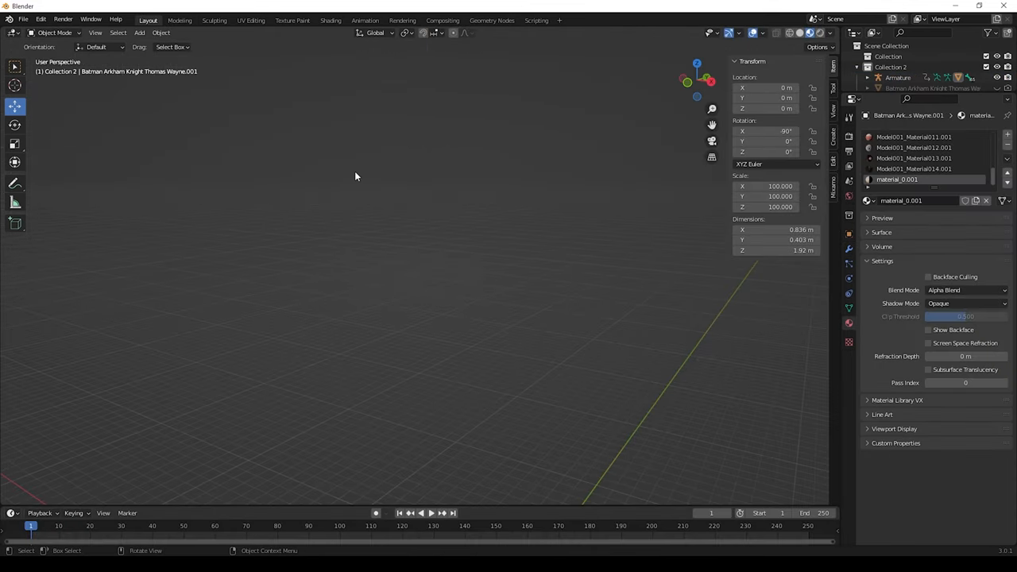